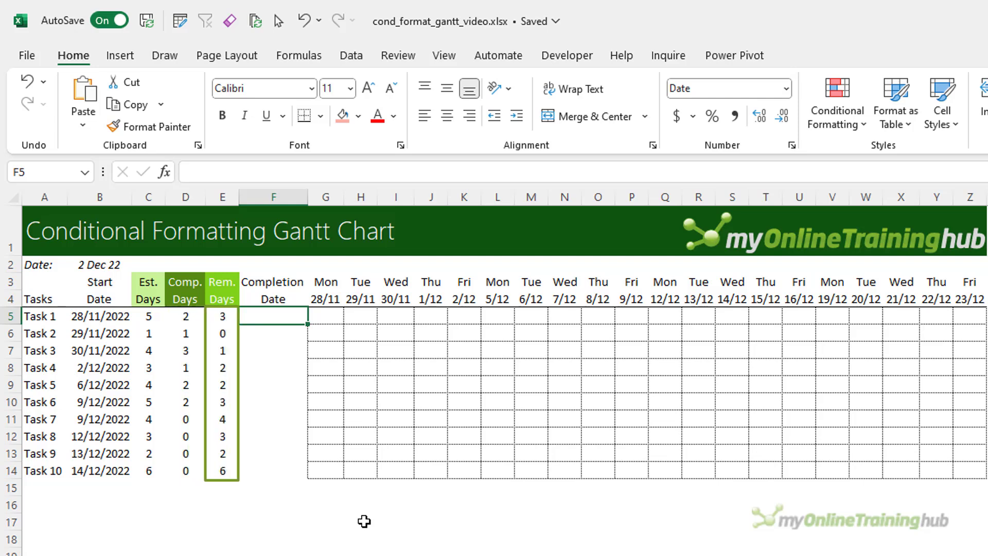
Step: Review Task 1's days cells and land on its Completion Date cell F5
click(271, 316)
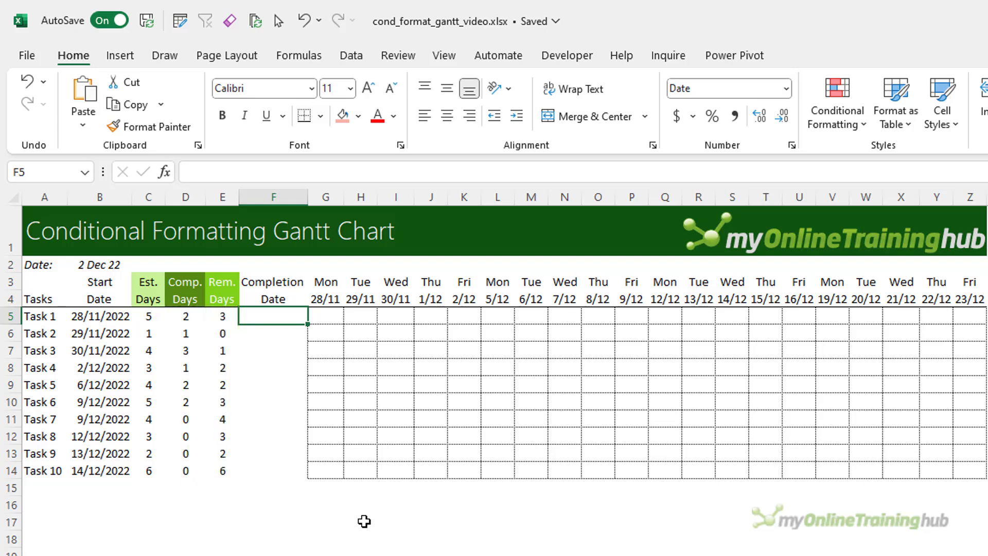
mouse_move(331, 485)
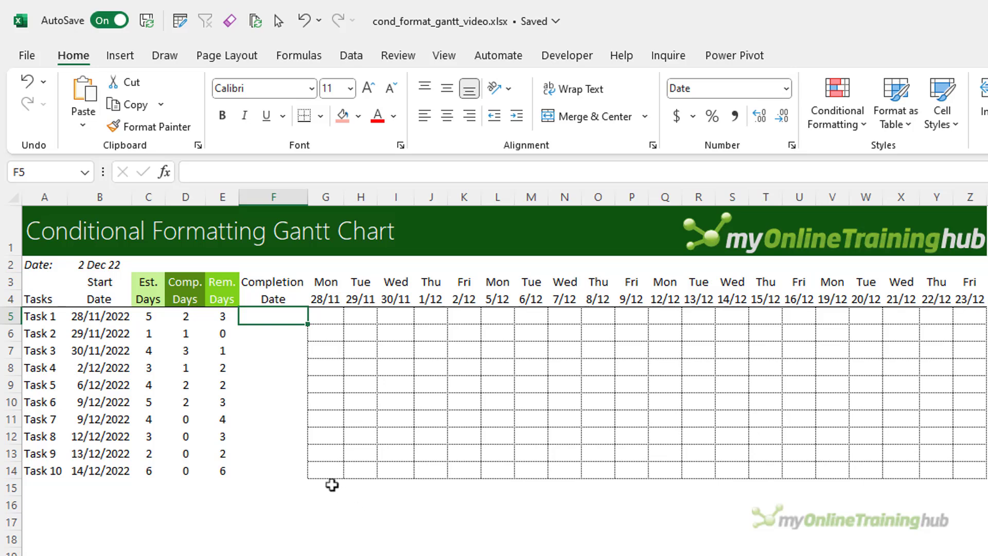
click(185, 316)
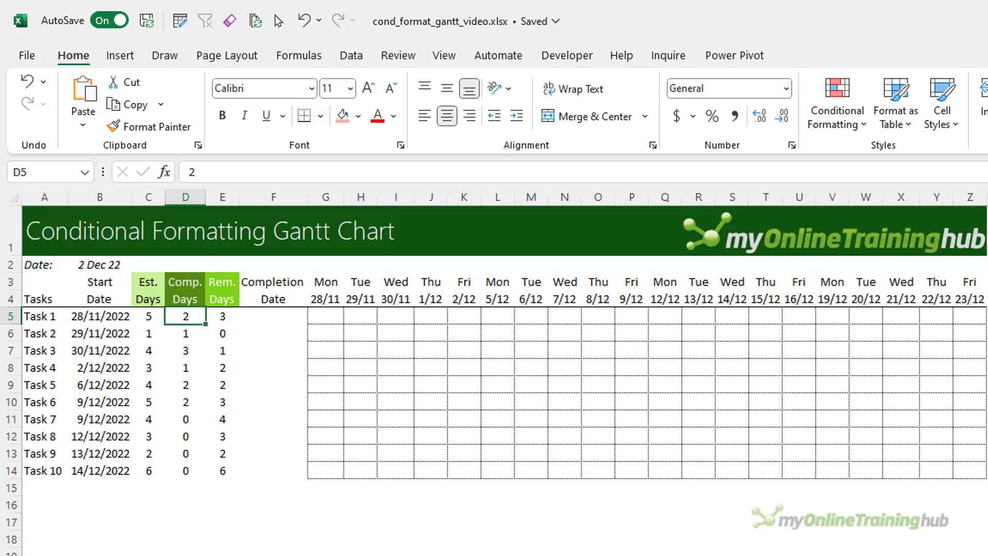
click(222, 316)
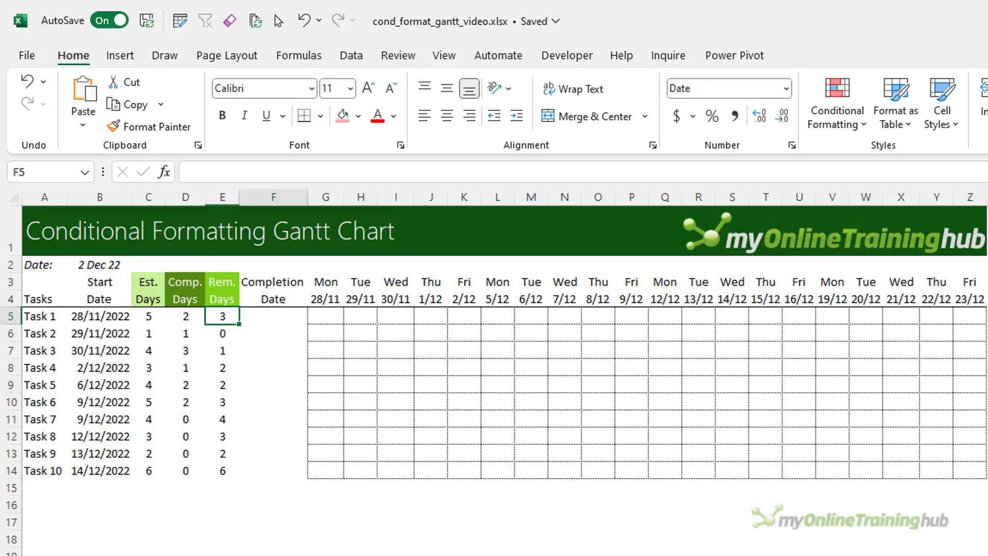
click(273, 316)
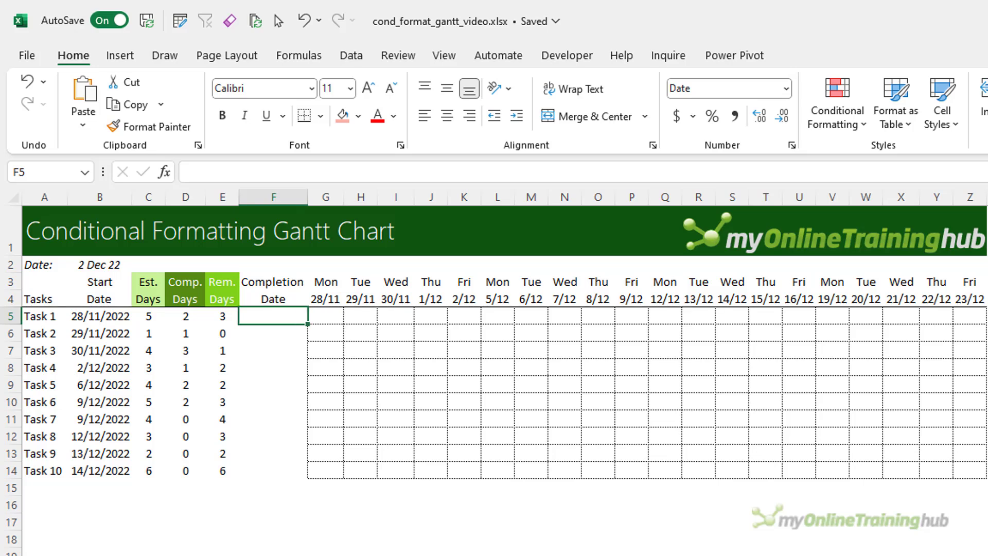
Step: Enter =IF(ISBLANK(B5)="","",WORKDAY.INTL(B5-1,C5,1)) as Task 1's completion date
text(=)
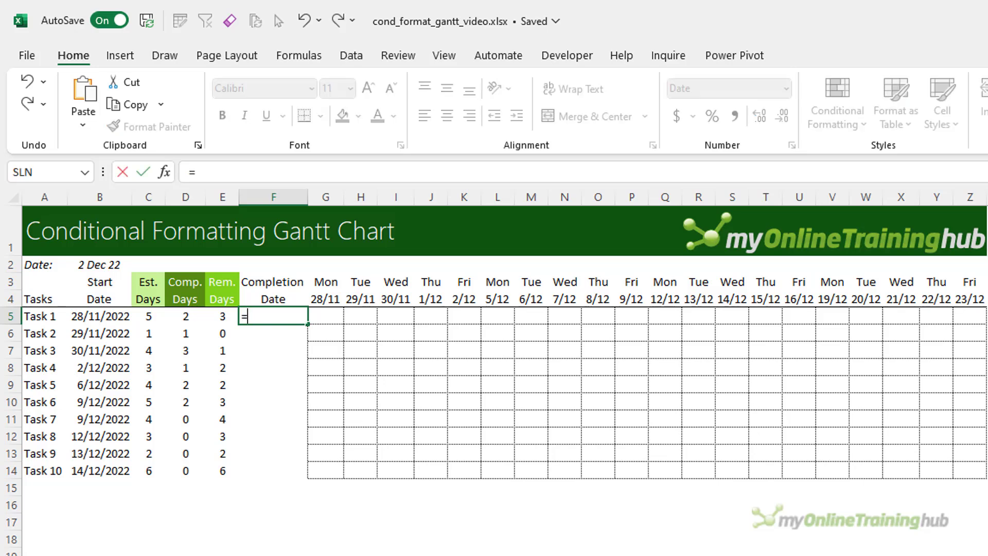
text(IF(ISBLANK(B5)=)
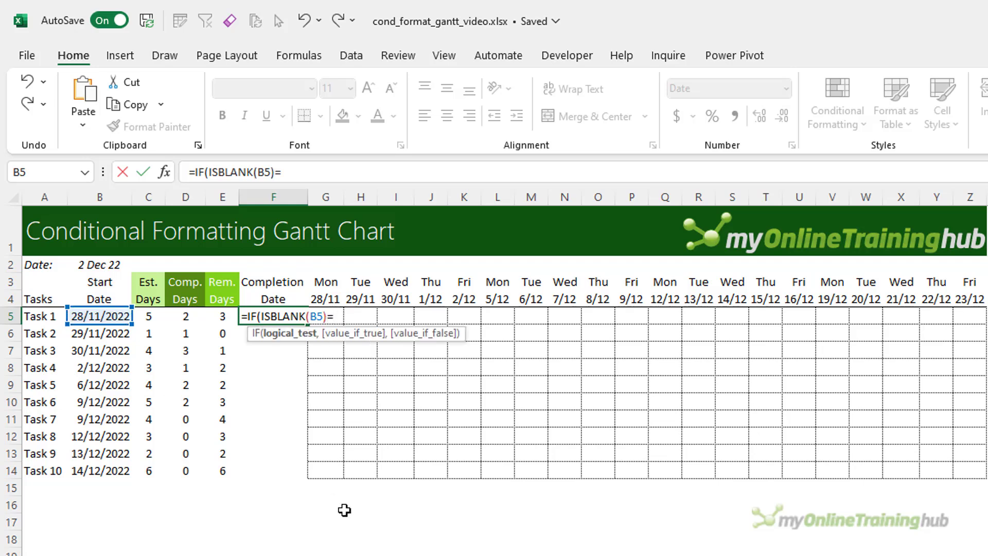
text("",)
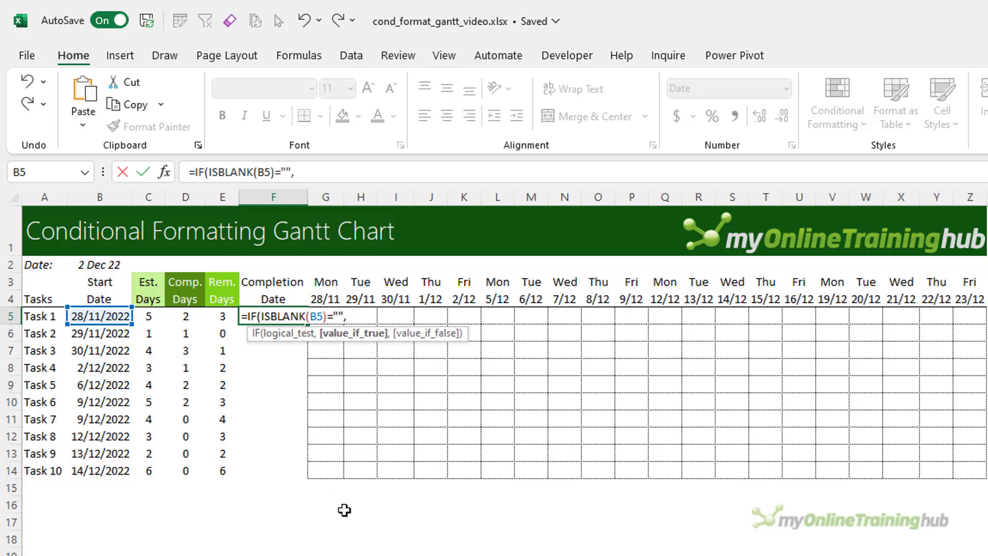
text("",WORKDAY.INTL(B5)
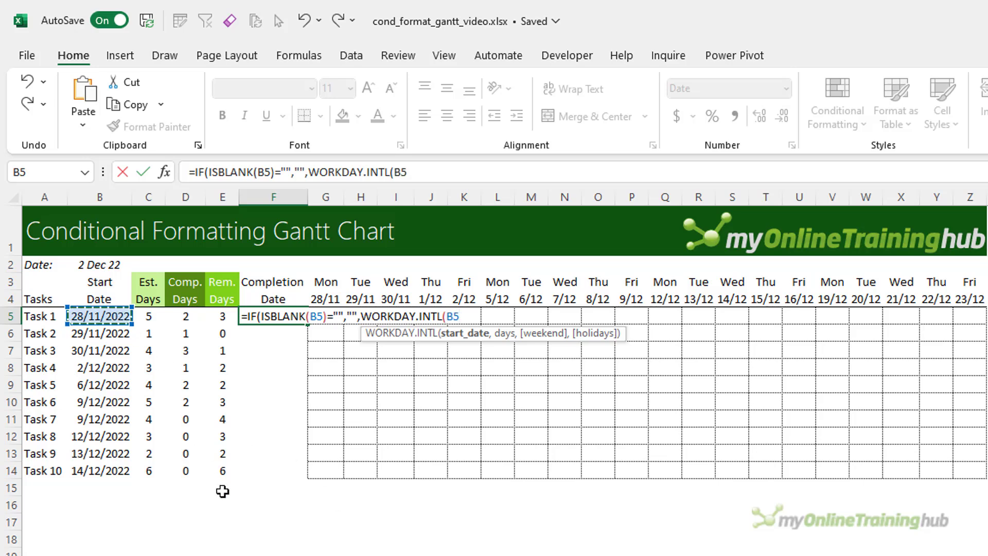
text(-1)
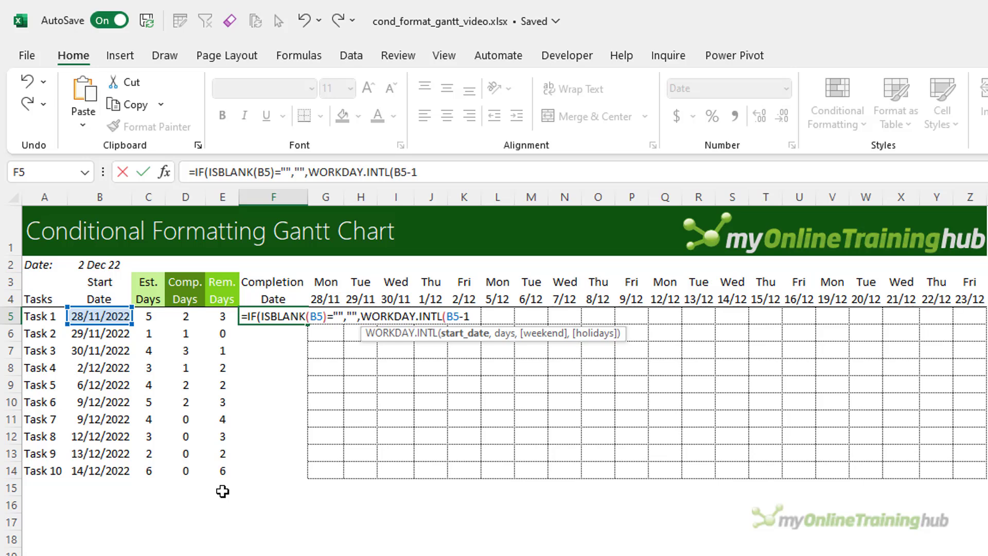
text(,)
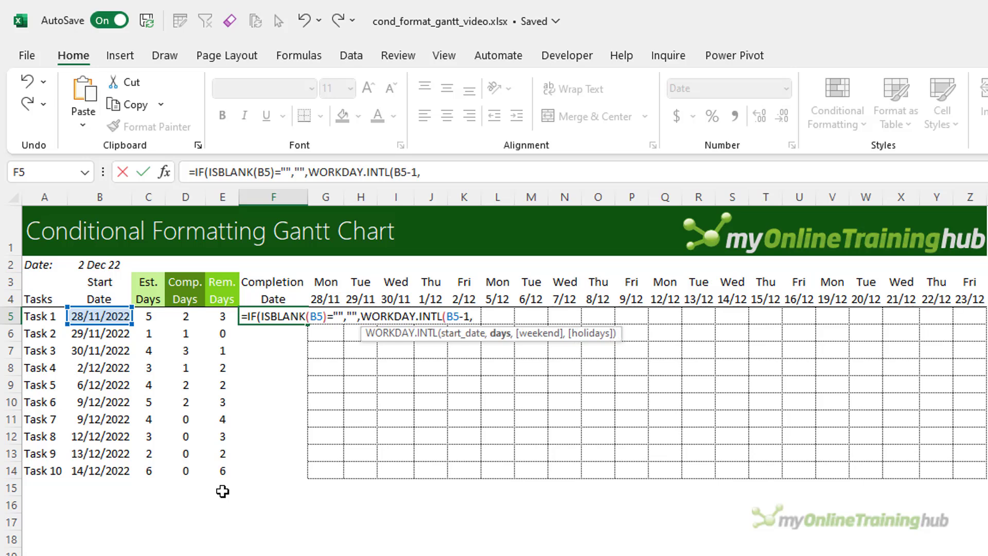
click(147, 316)
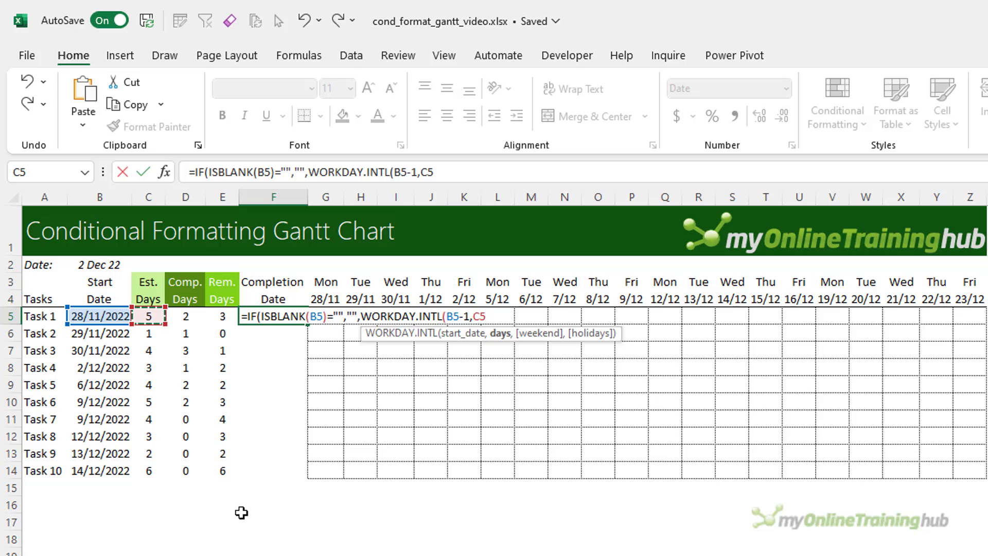
text(,)
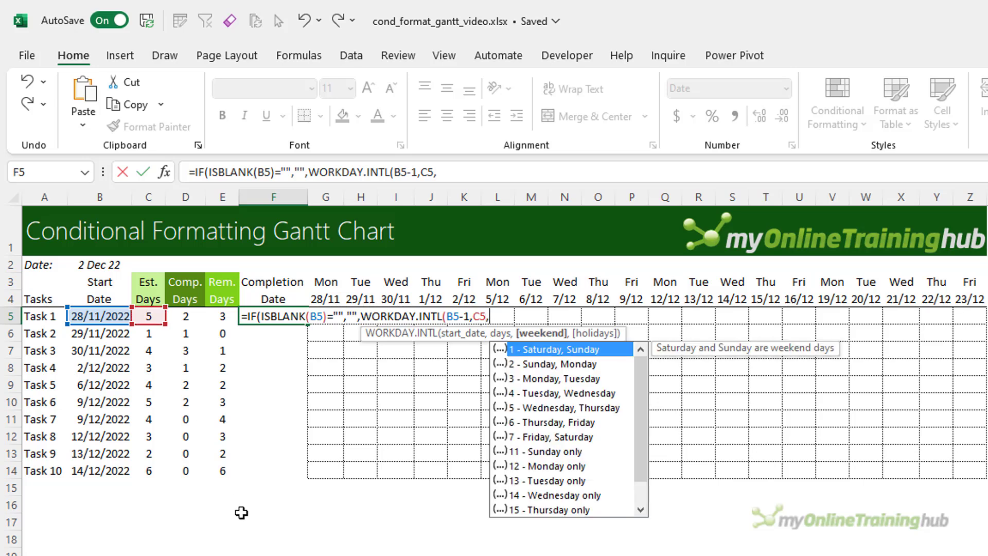
text(1)
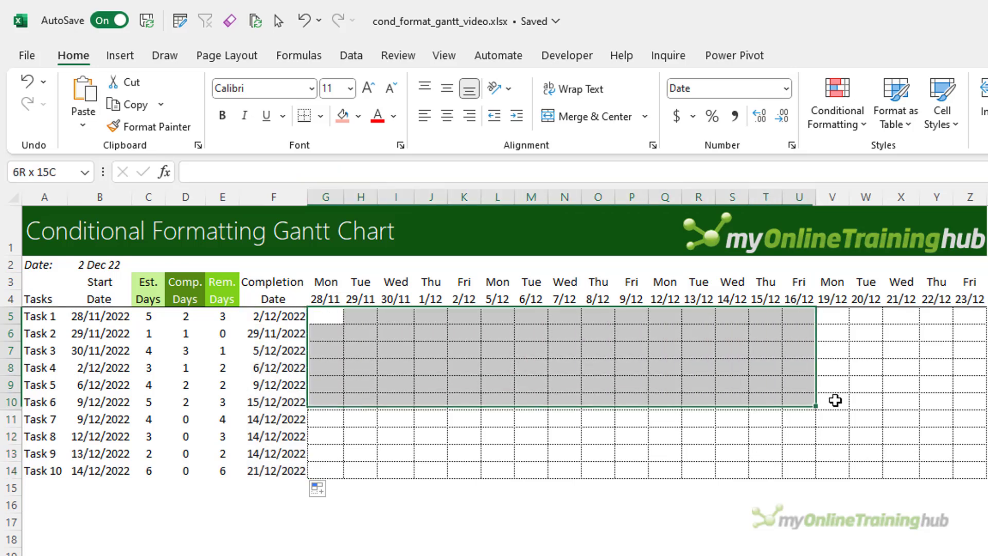
Step: Select the Gantt date grid G5:Z14 and start a new formula-based conditional formatting rule
drag(835, 400, 965, 466)
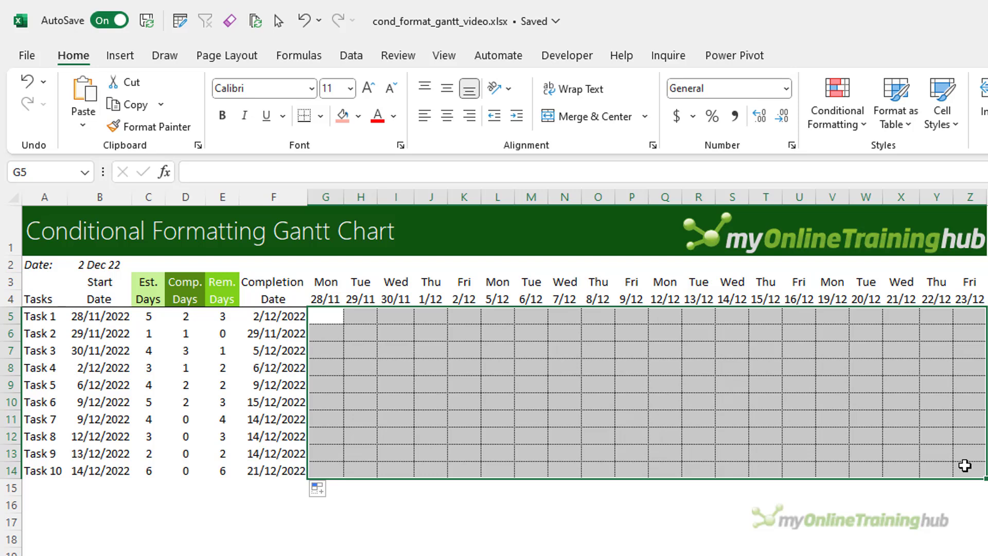
click(837, 102)
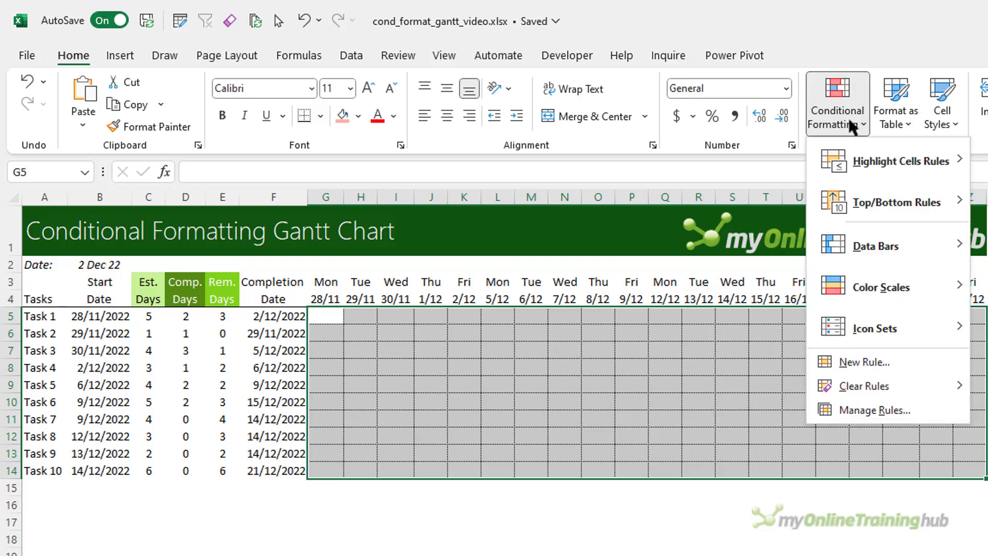
click(863, 361)
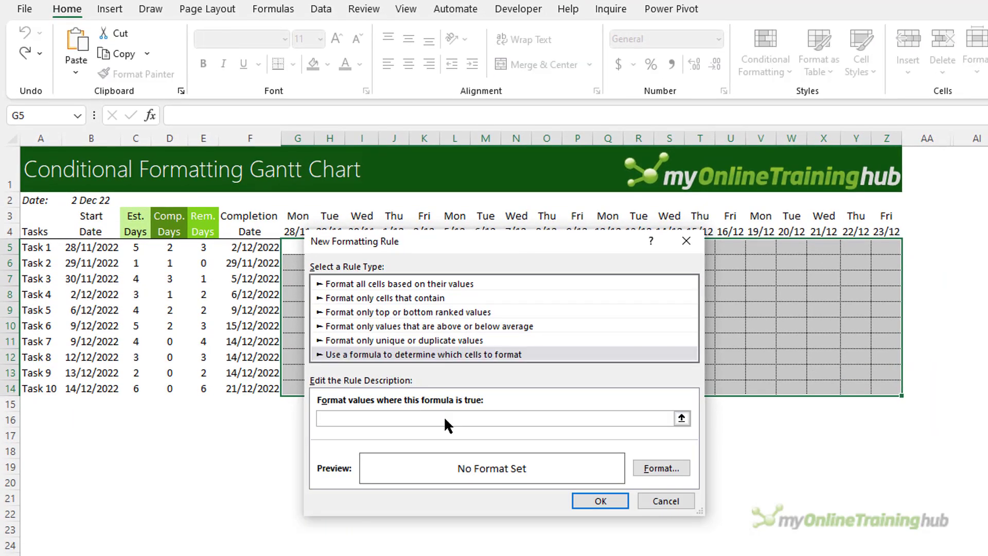
Step: Start the rule formula =AND($B5<=G$4, with the start date locked to its column
text(=)
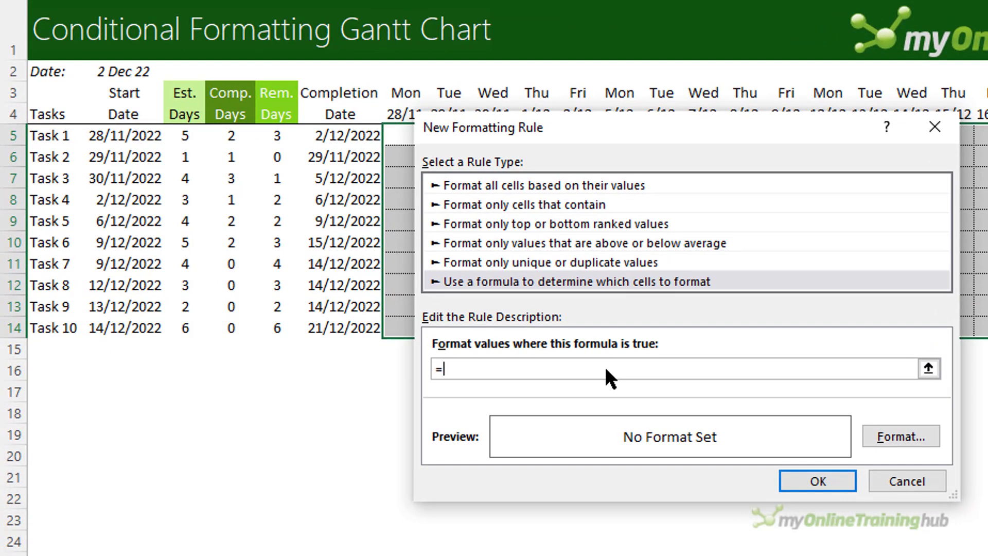
text(AND()
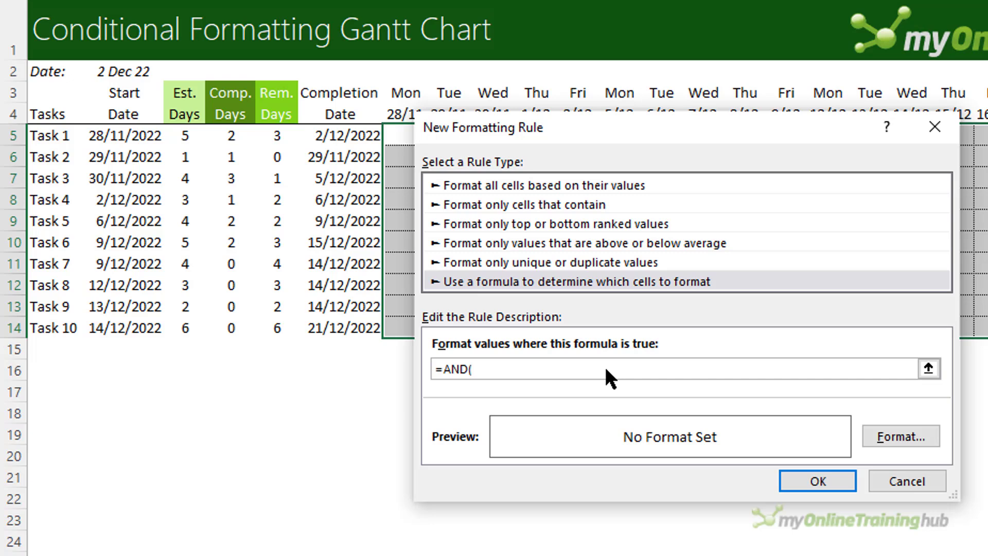
click(125, 135)
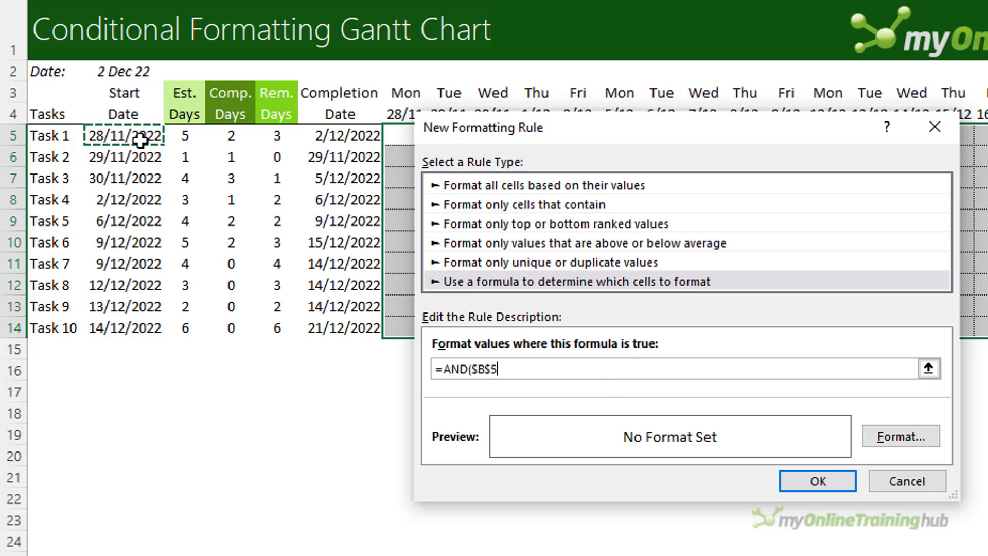
text(<=G$4)
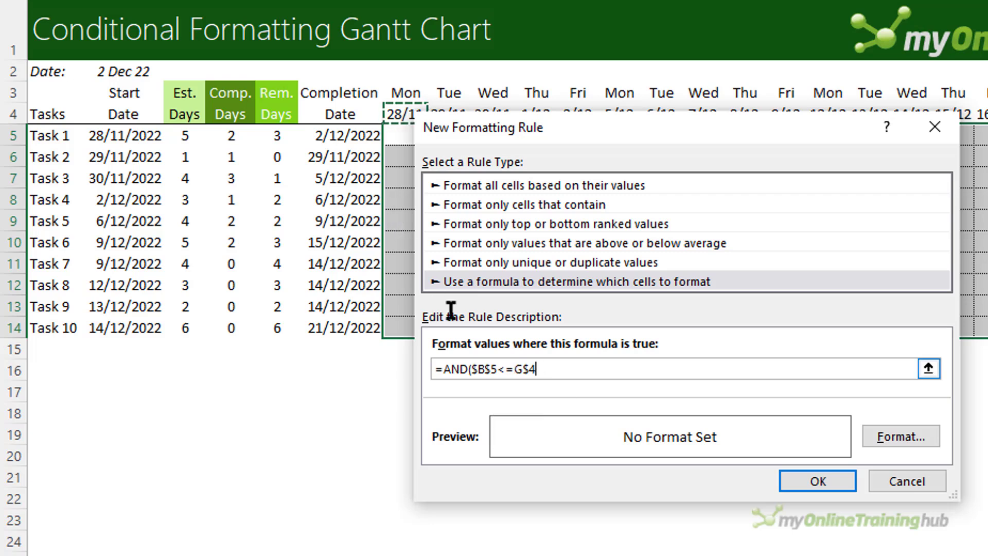
key(f4)
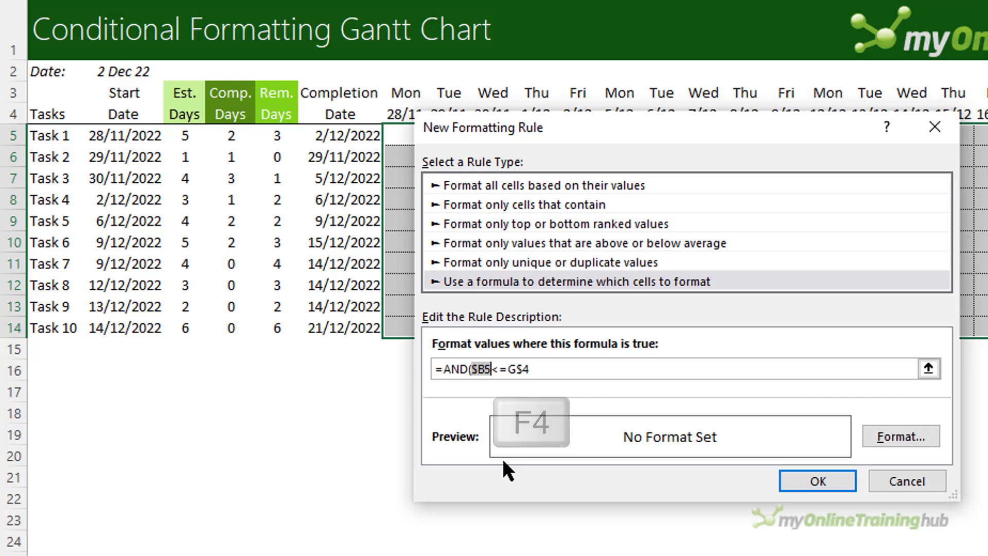
key(f4)
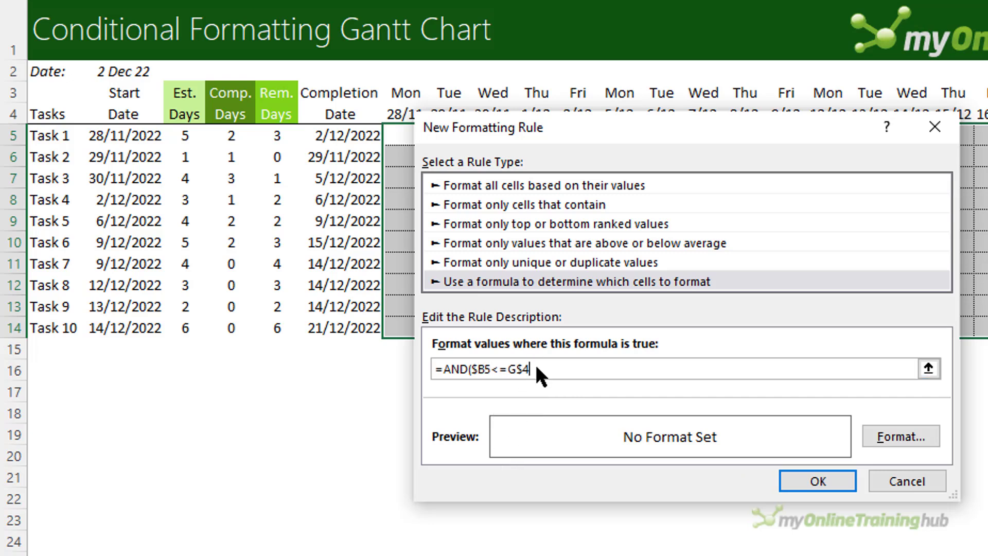
text(,)
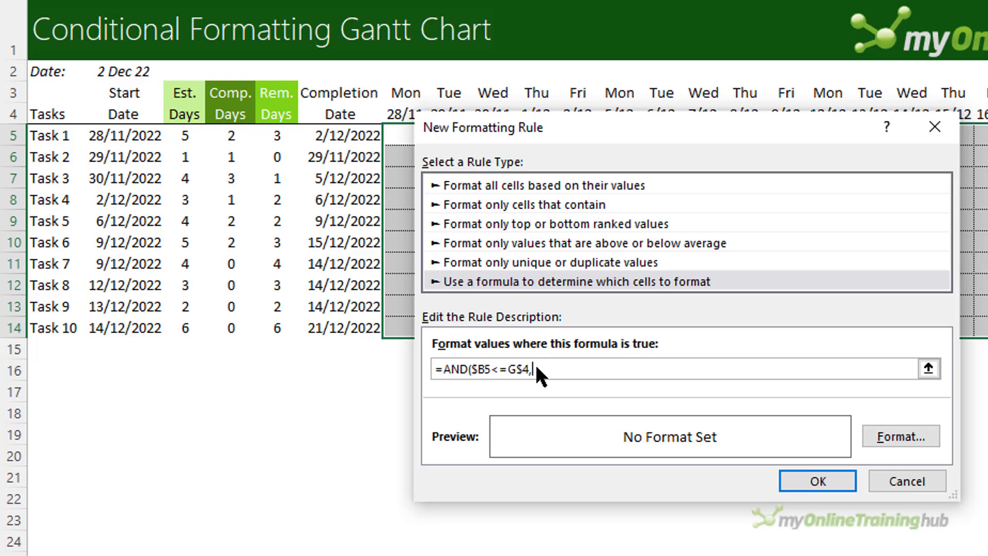
Step: Add WORKDAY.INTL($B5-1,$C5,1) with start date and Est. Days locked to their columns
text(WORKDAY)
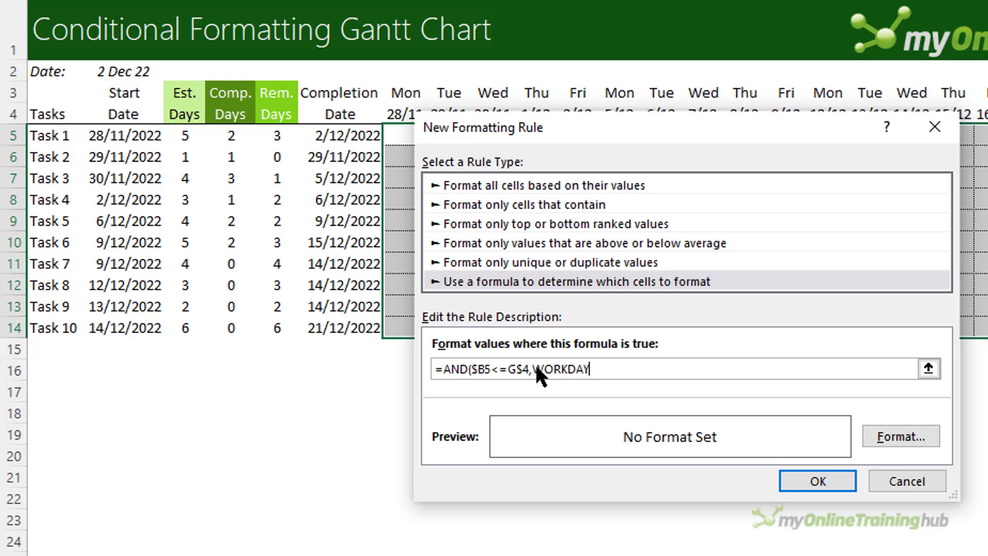
text(.INTL()
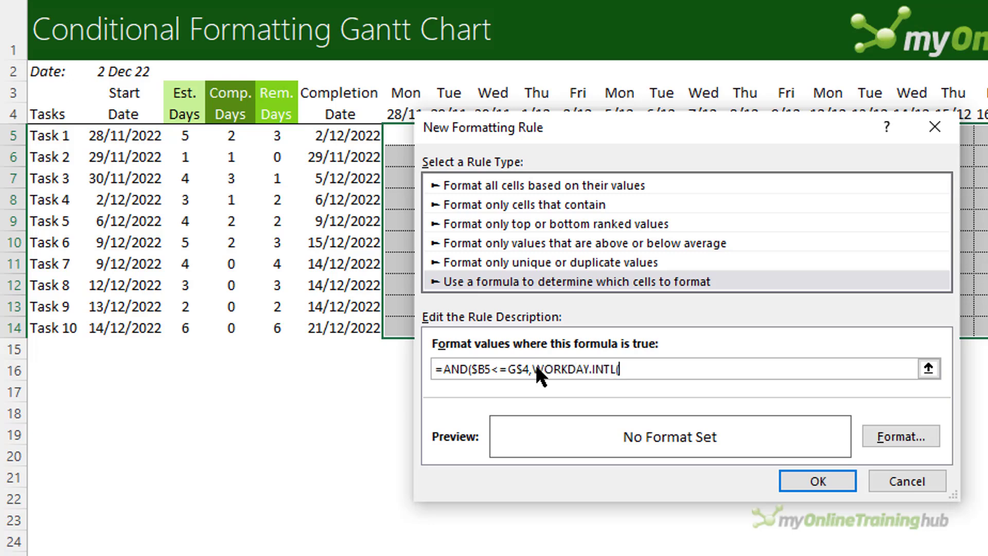
click(124, 135)
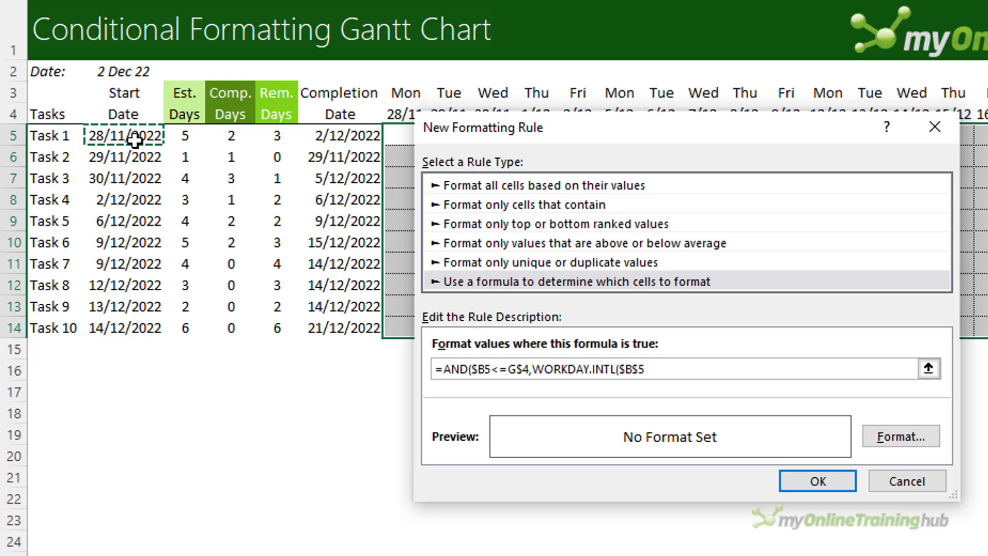
text(-1,)
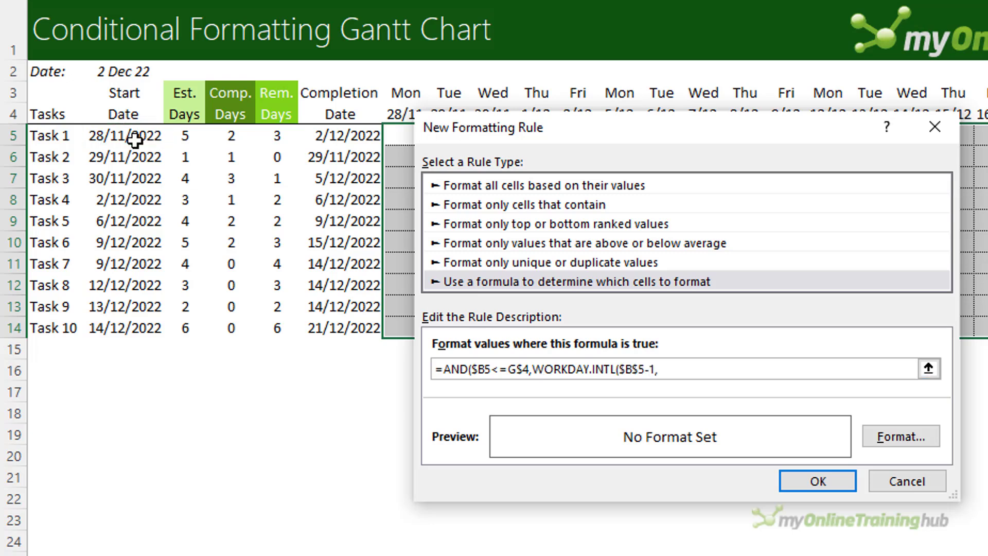
click(184, 136)
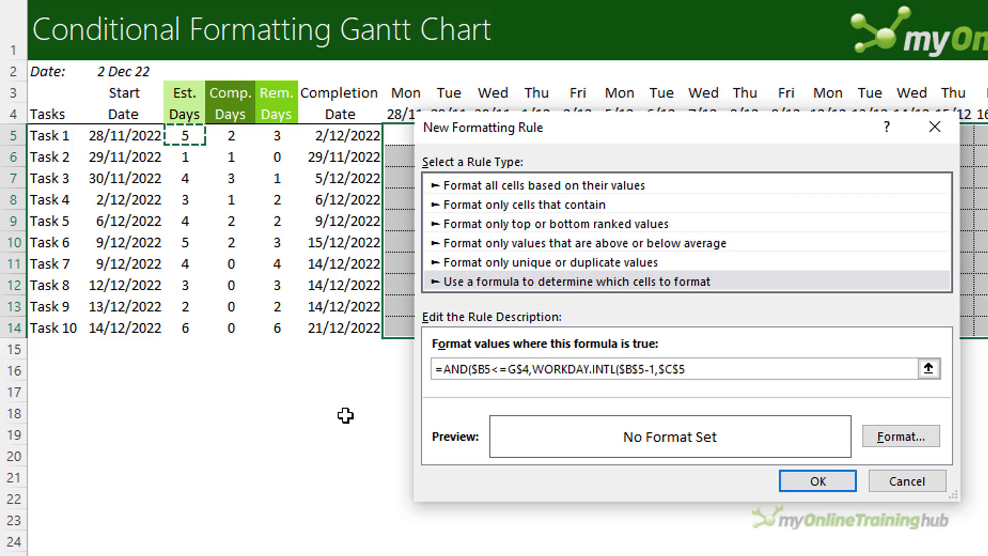
text(,1)
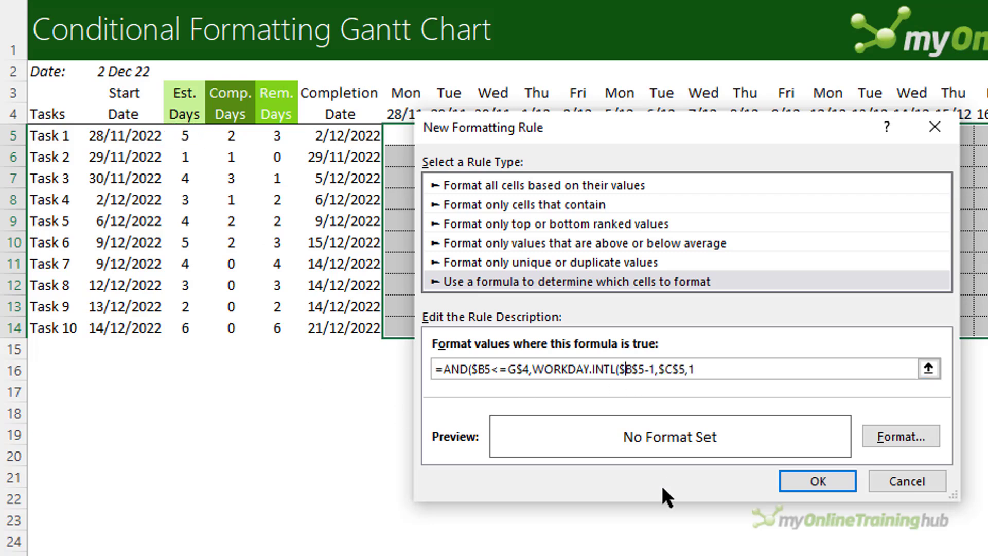
key(f4)
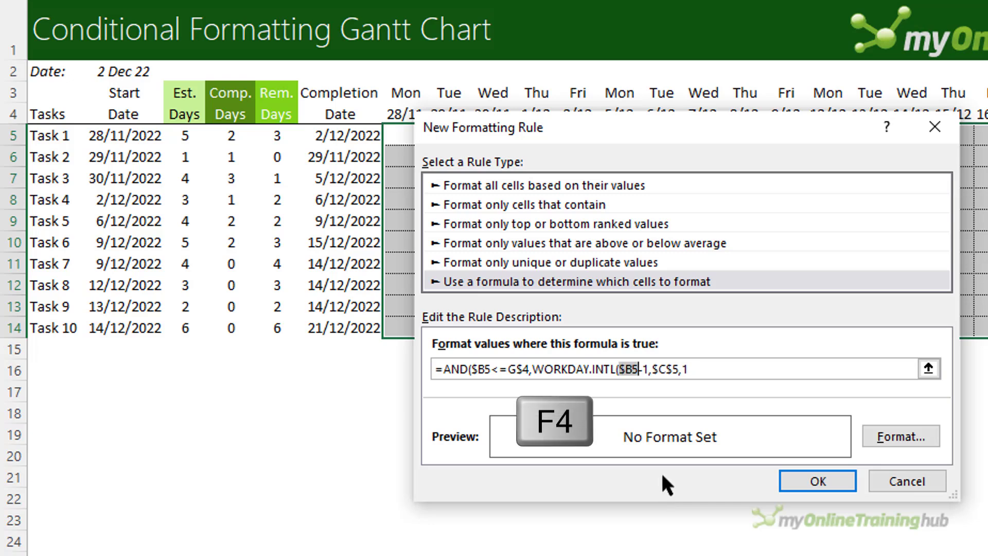
key(f4)
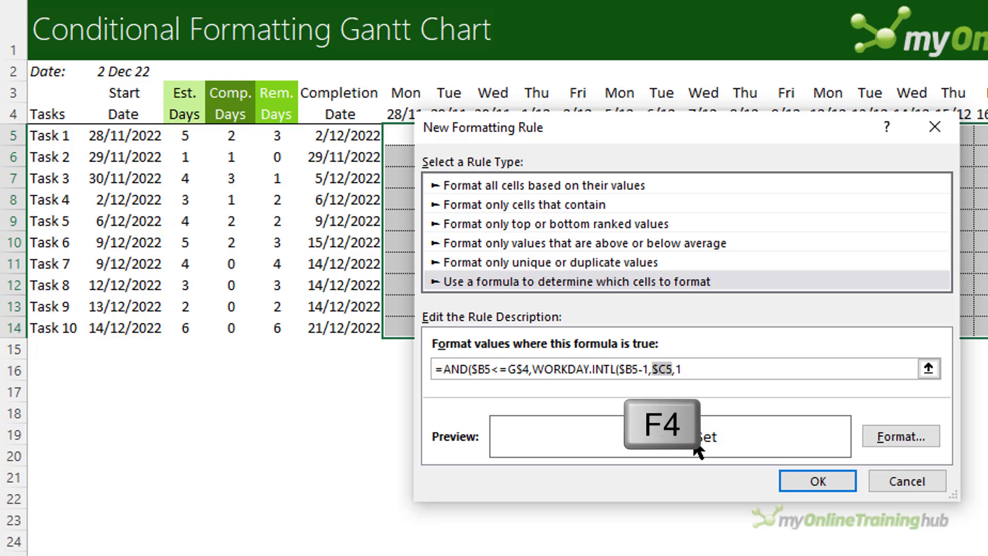
key(f4)
text())
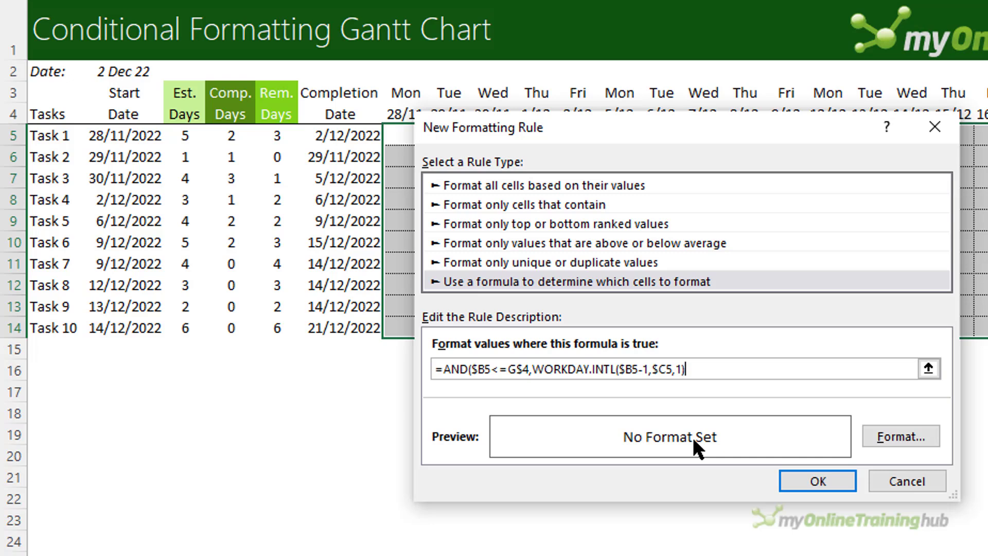
Step: Finish the condition with >=G$4, fixing the date header reference to row 4
text(>)
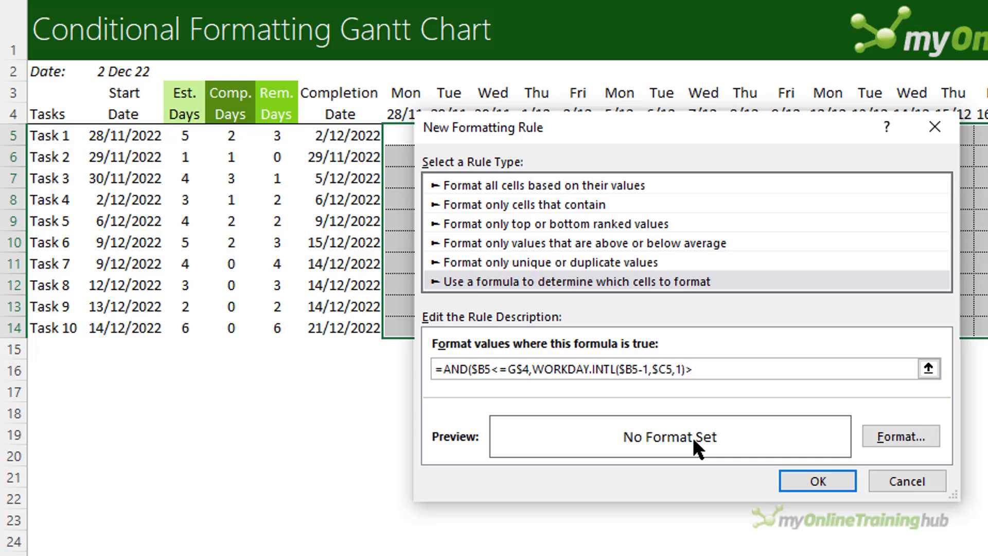
text(>=$G$4)
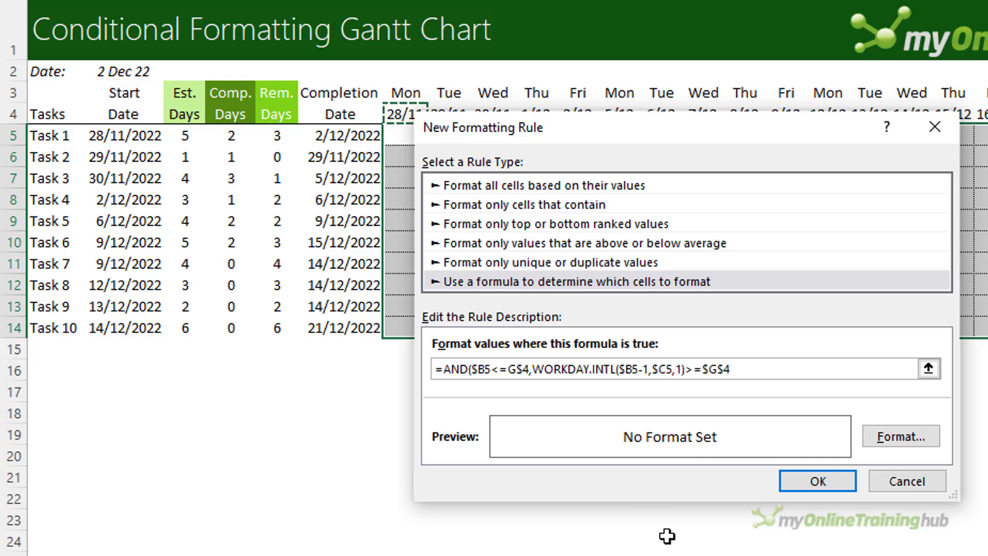
key(f4)
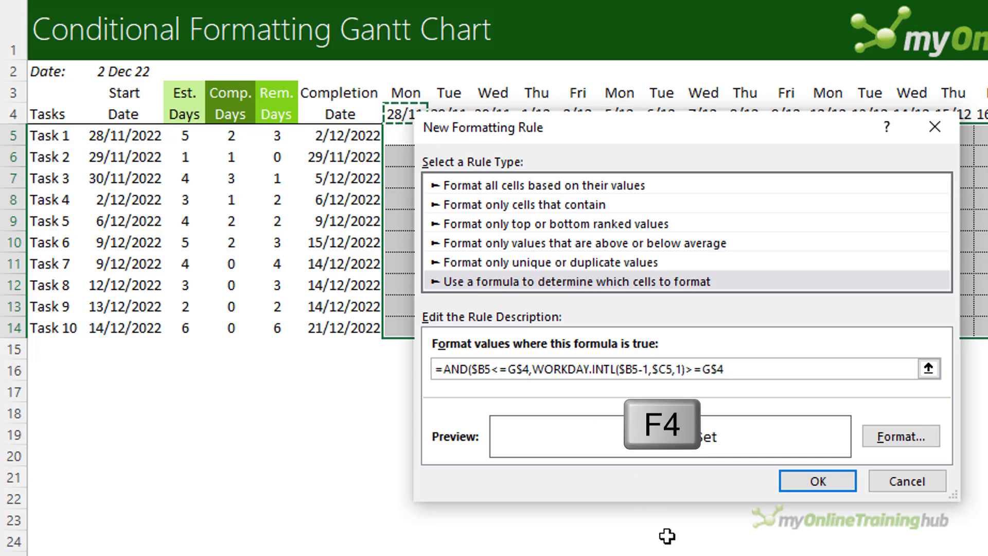
key(f4)
text())
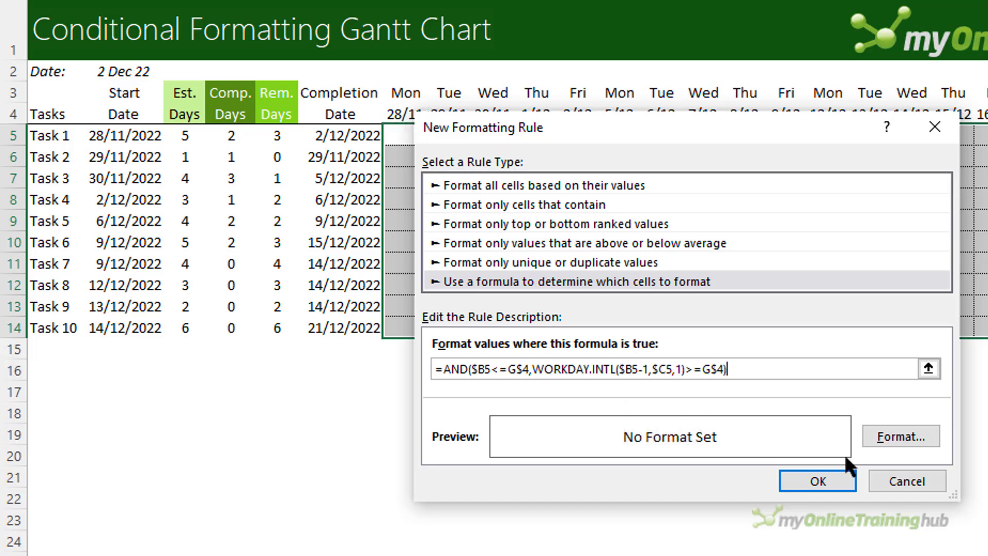
Step: Give the rule a green fill and apply it so task bars appear across the grid
click(899, 435)
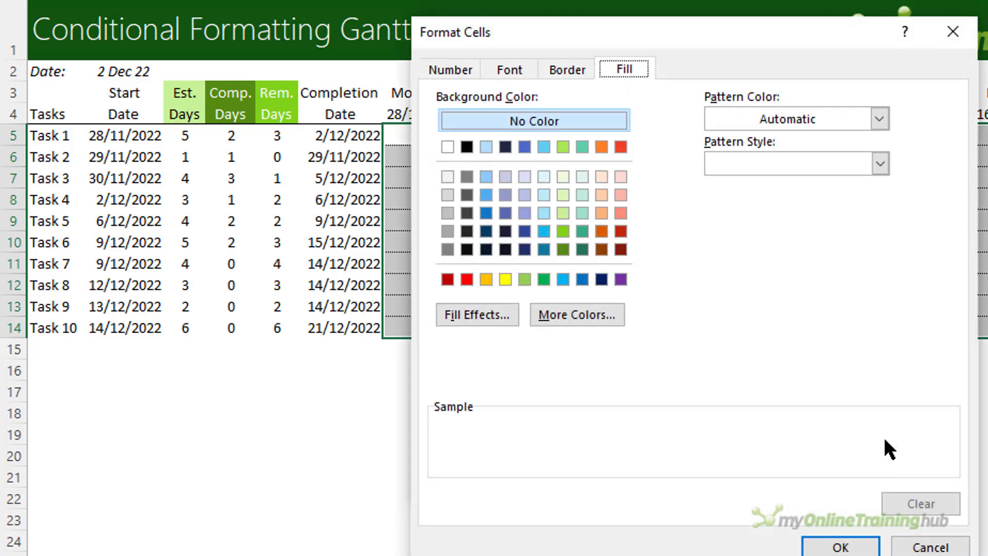
click(562, 232)
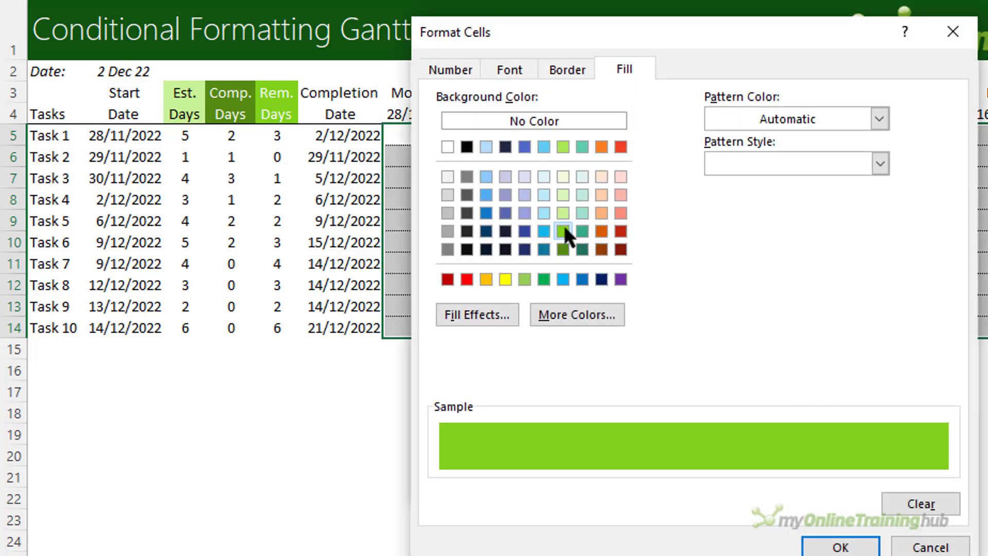
click(839, 545)
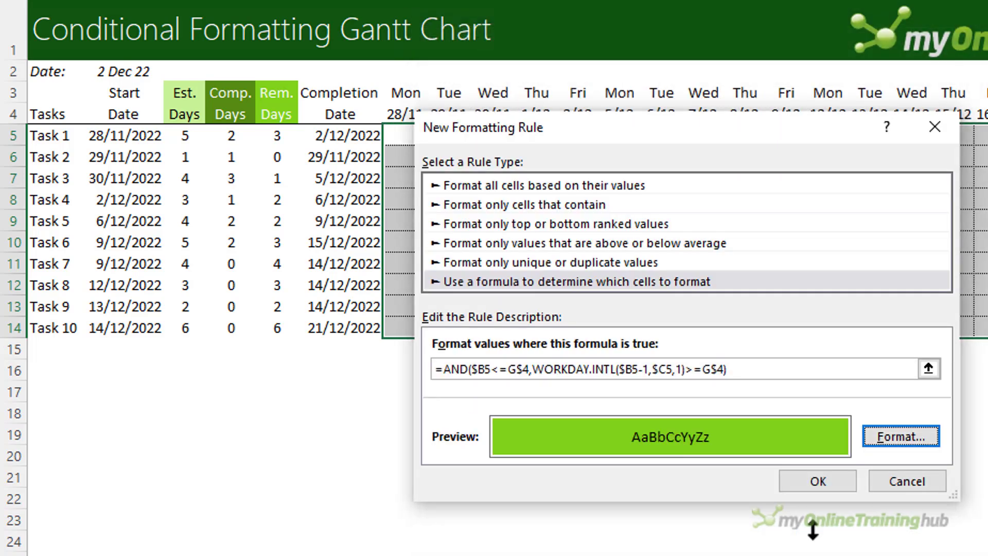
click(816, 480)
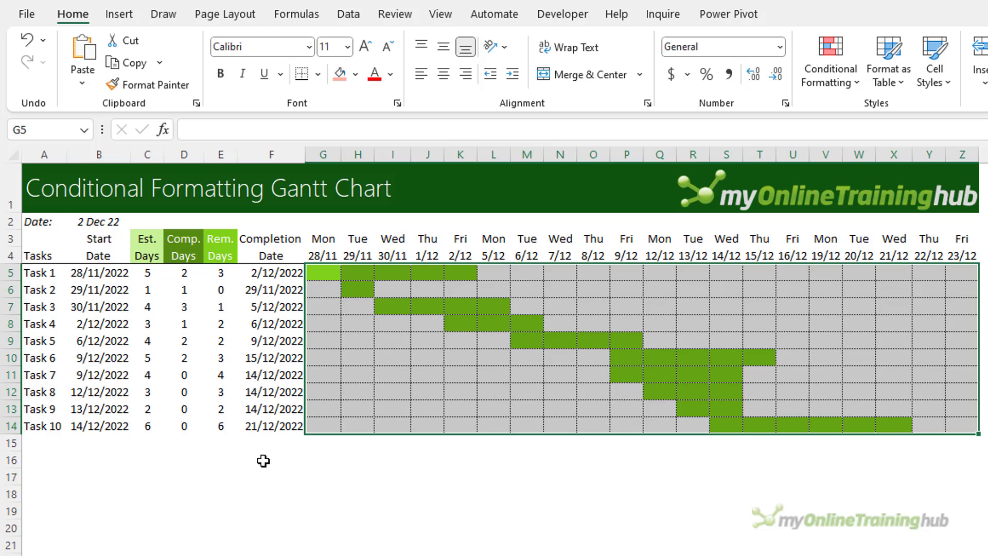
mouse_move(809, 93)
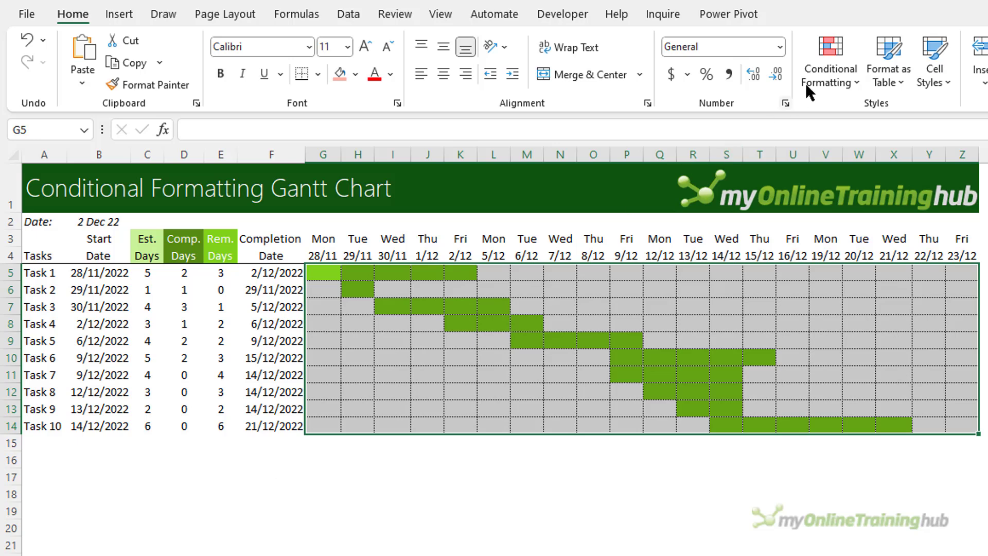
Step: Add a second rule using $D5 (Comp. Days) in WORKDAY.INTL with a dark green fill for completed days
click(829, 61)
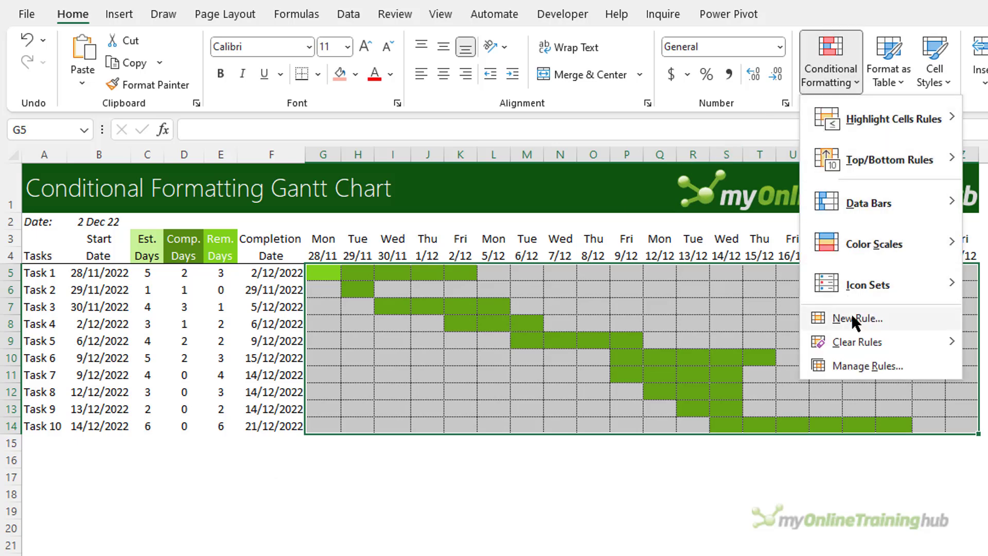
click(855, 318)
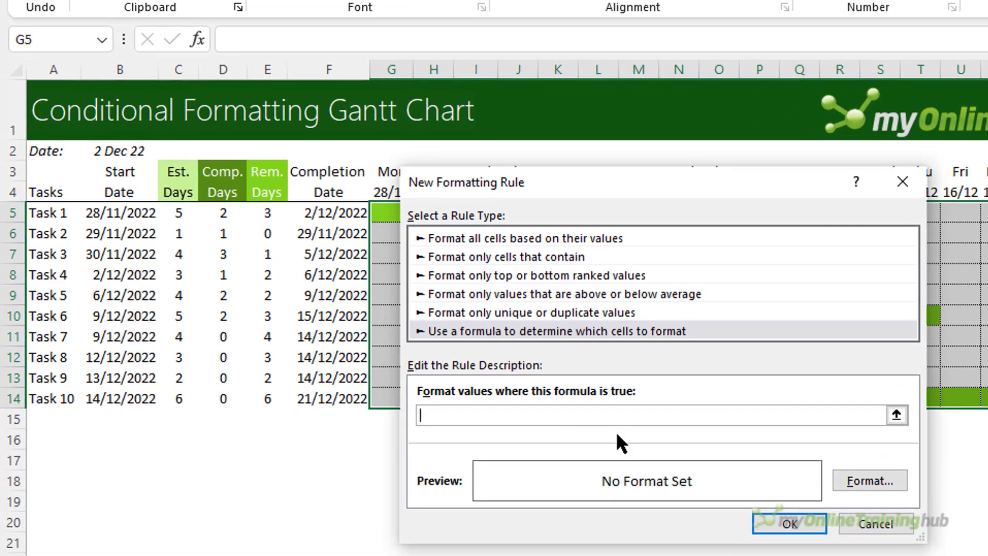
text(=AND($B5<=G$4, WORKDAY.INTL($B5-1,$C5,1) >=G$4))
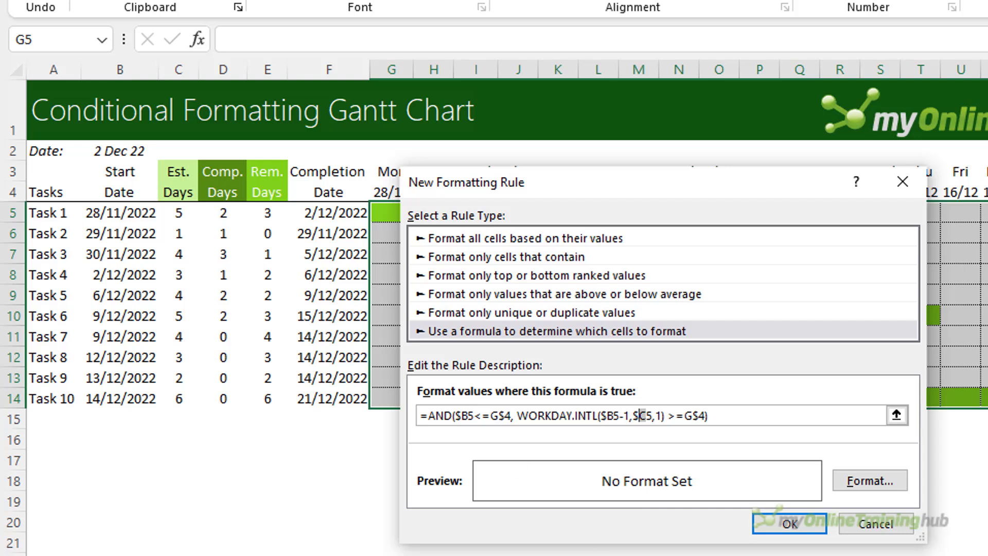
text($D5)
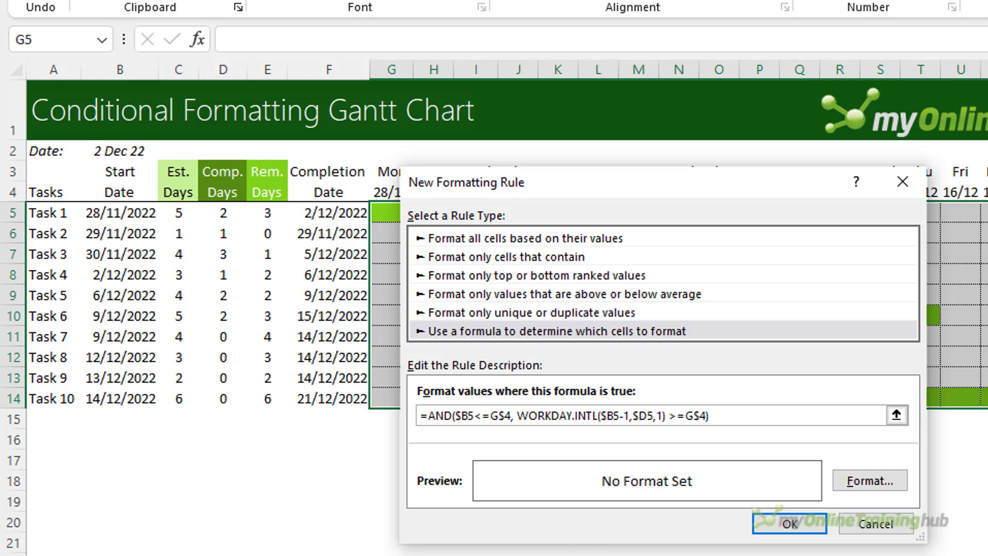
click(868, 481)
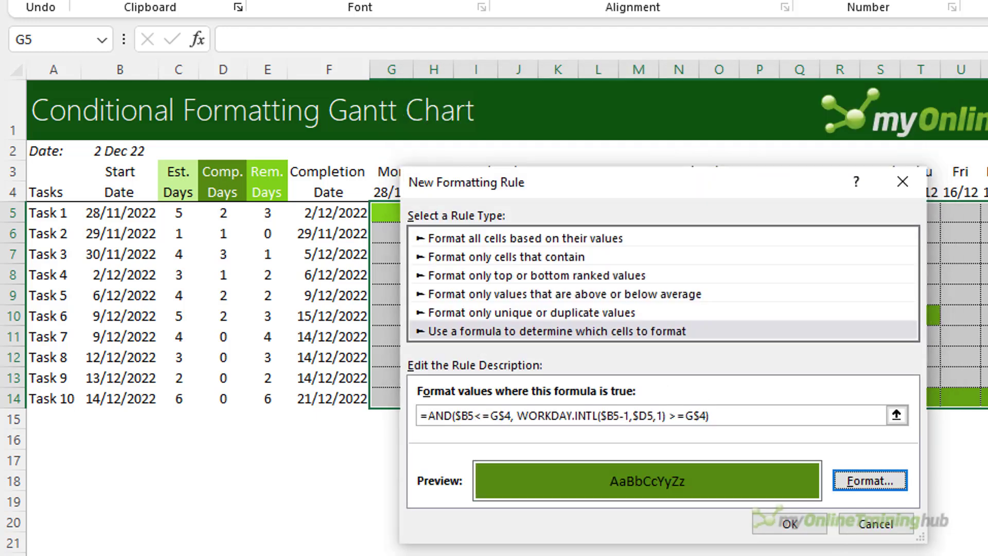
click(788, 524)
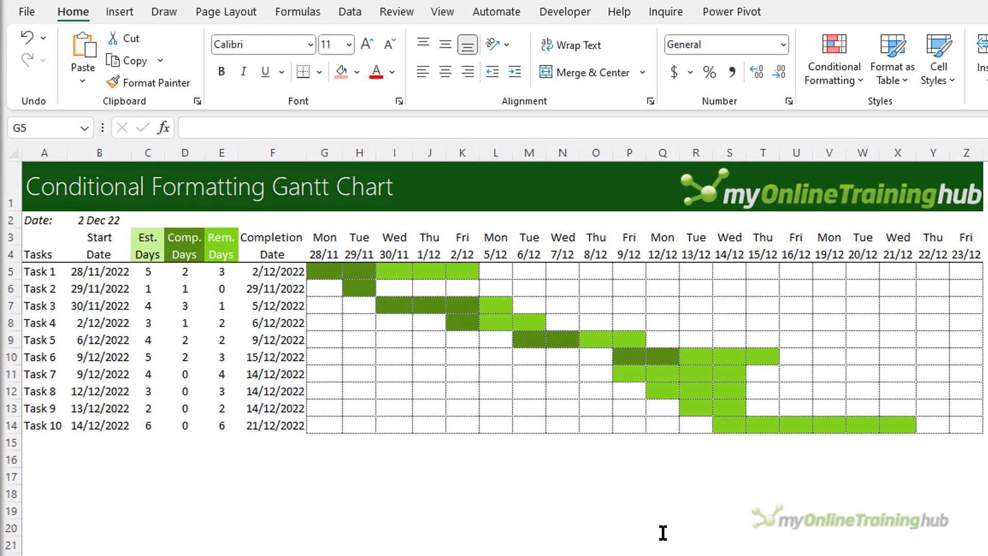
mouse_move(533, 442)
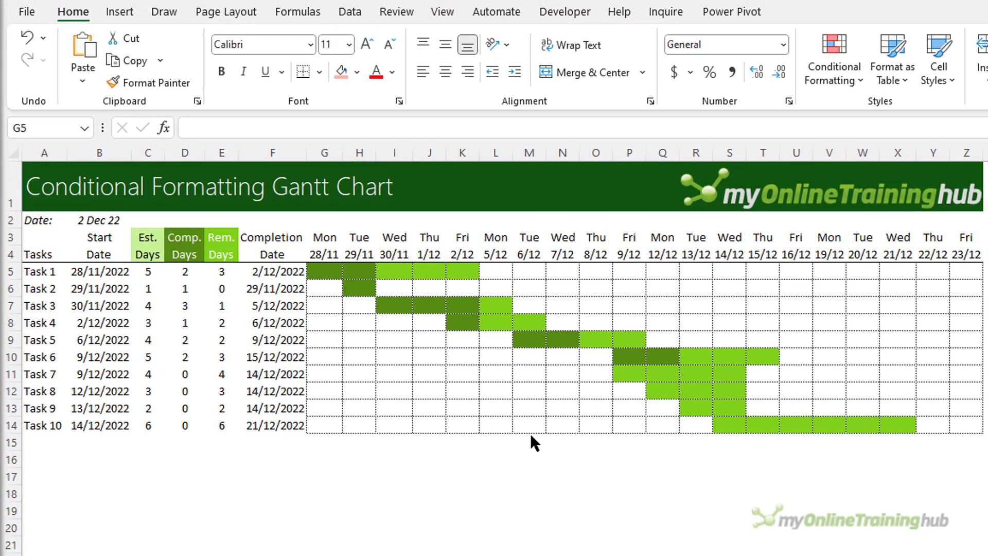
Step: Start a third rule extending the bar formula with the condition $C5=$E5
click(832, 57)
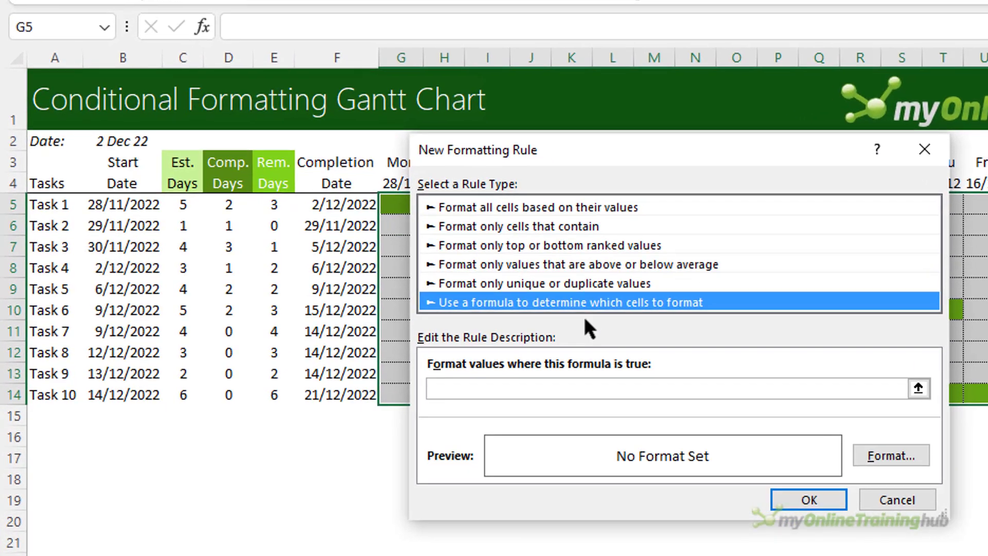
text(=AND($B5<=G$4, WORKDAY.INTL($B5-1,$C5,1) >=G$4))
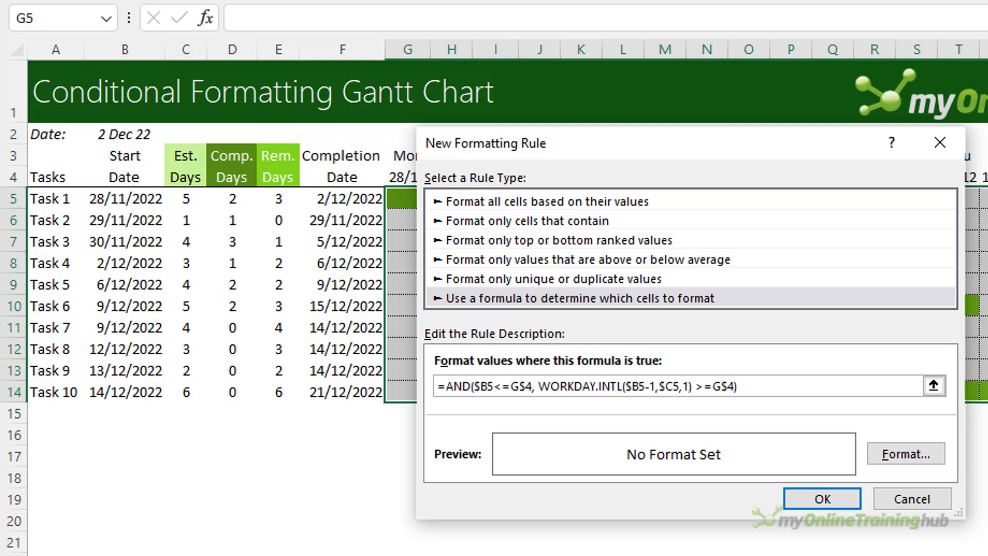
click(730, 386)
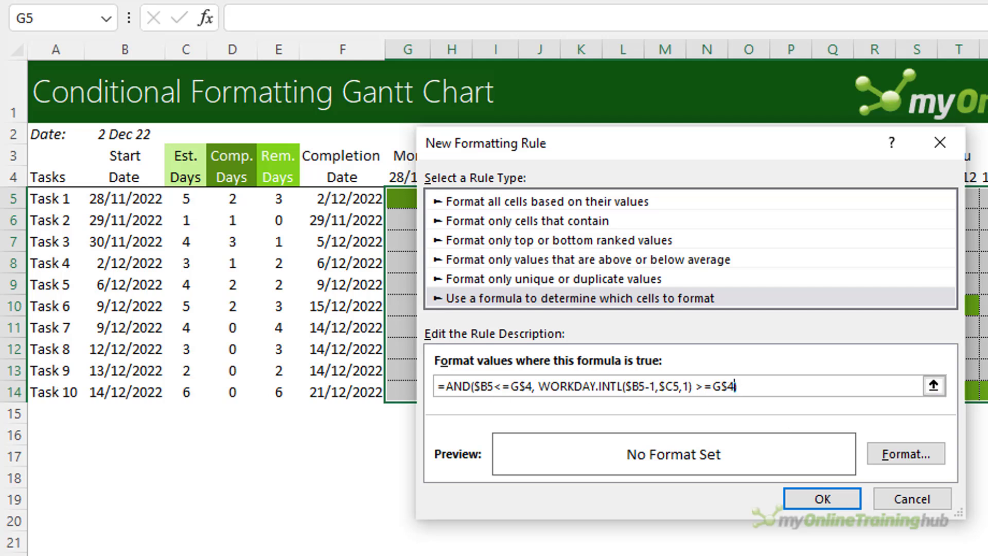
text(,))
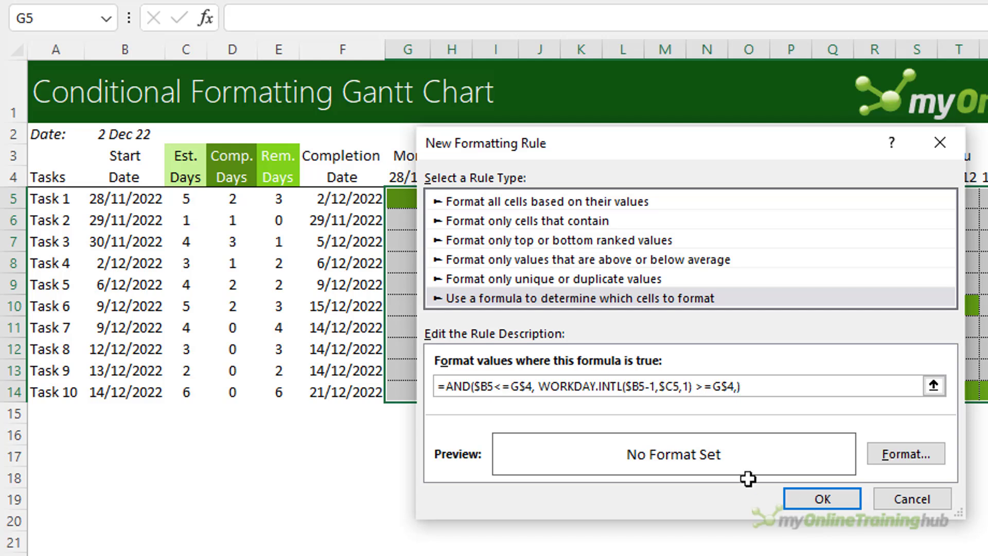
click(185, 198)
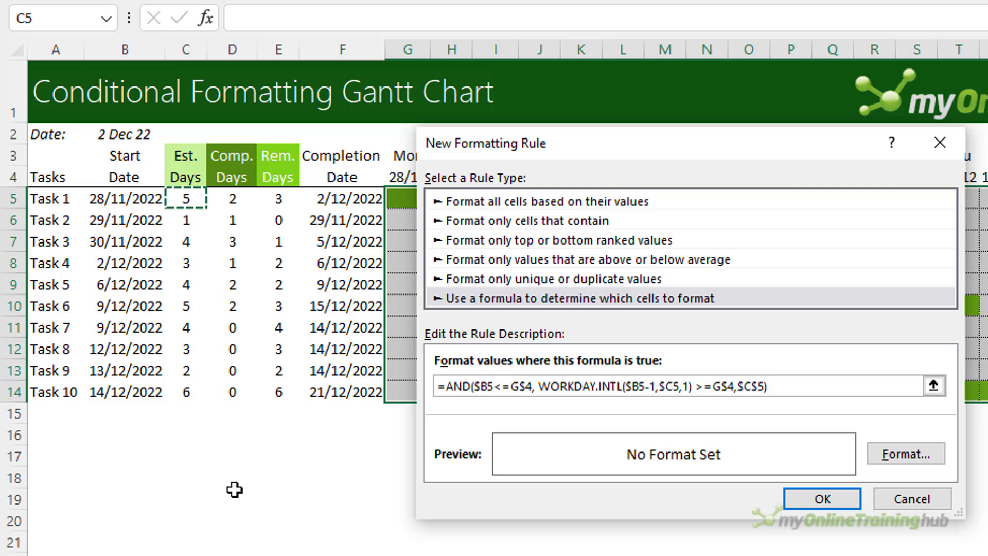
key(f4)
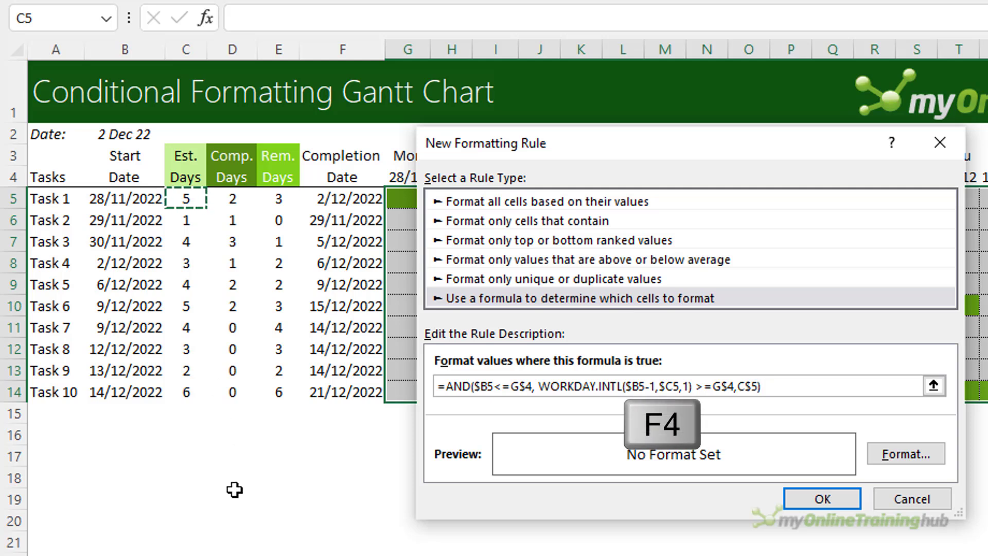
key(F4)
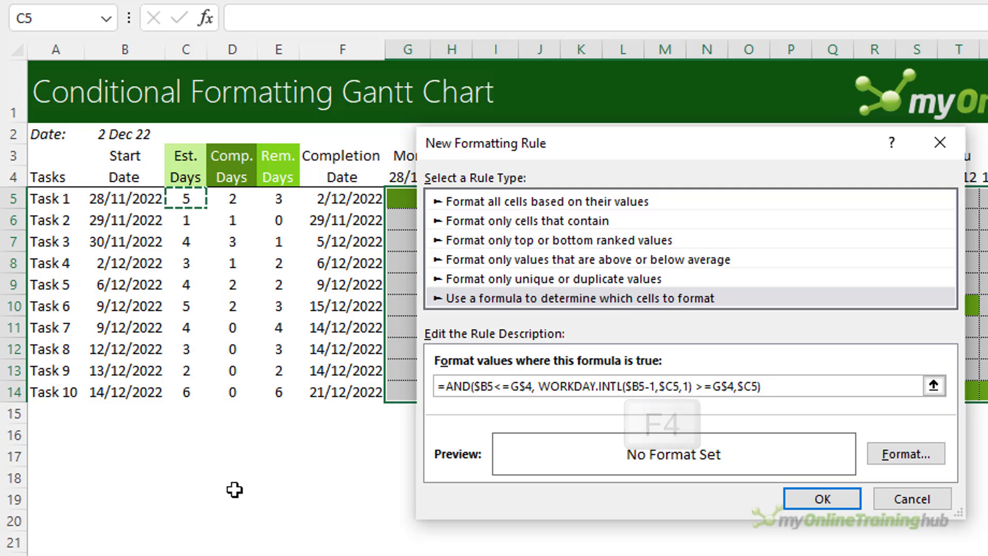
click(277, 198)
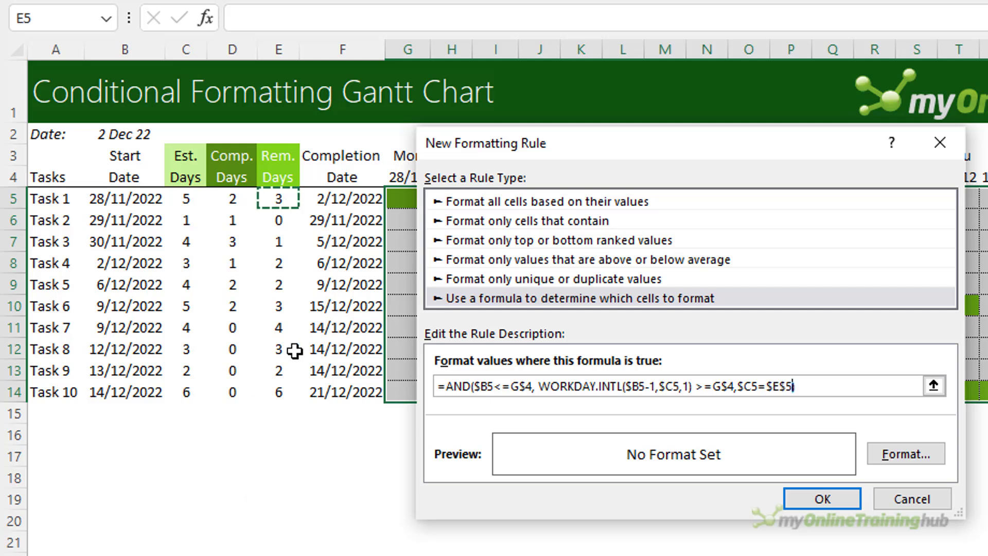
key(f4)
text())
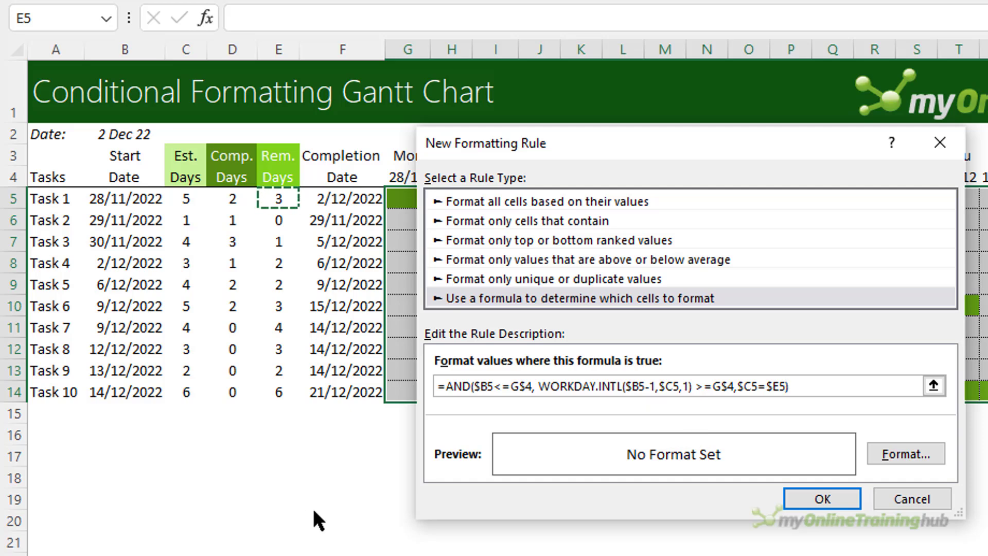
Step: Choose a pale green fill for the not-yet-started task bars
click(903, 452)
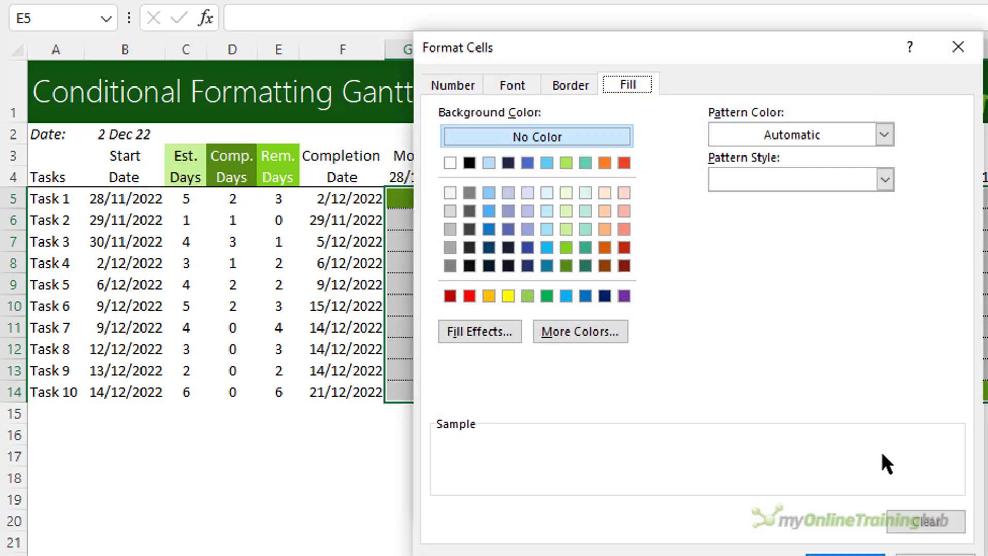
mouse_move(564, 230)
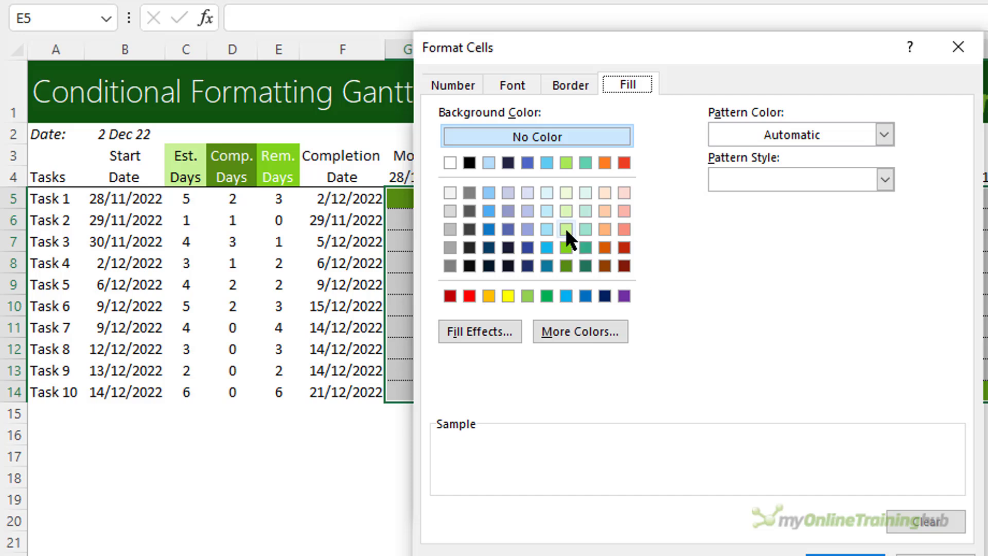
click(565, 229)
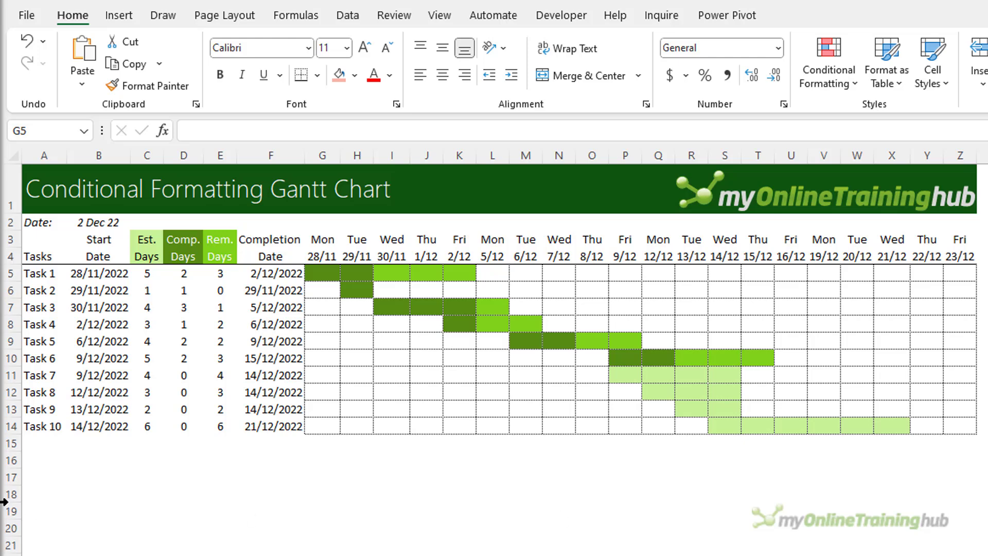
mouse_move(3, 502)
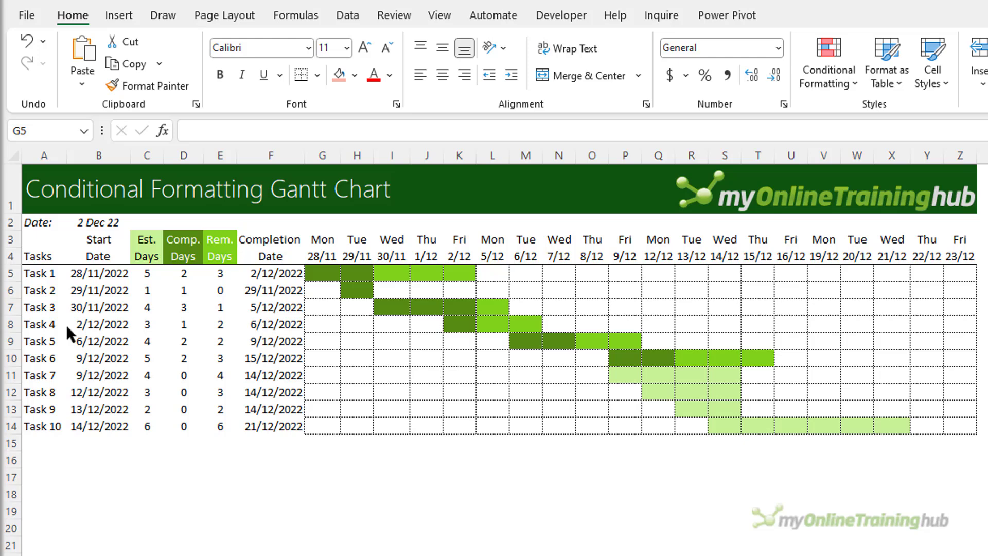
Step: Check the report date in B2 against the Gantt grid
click(98, 222)
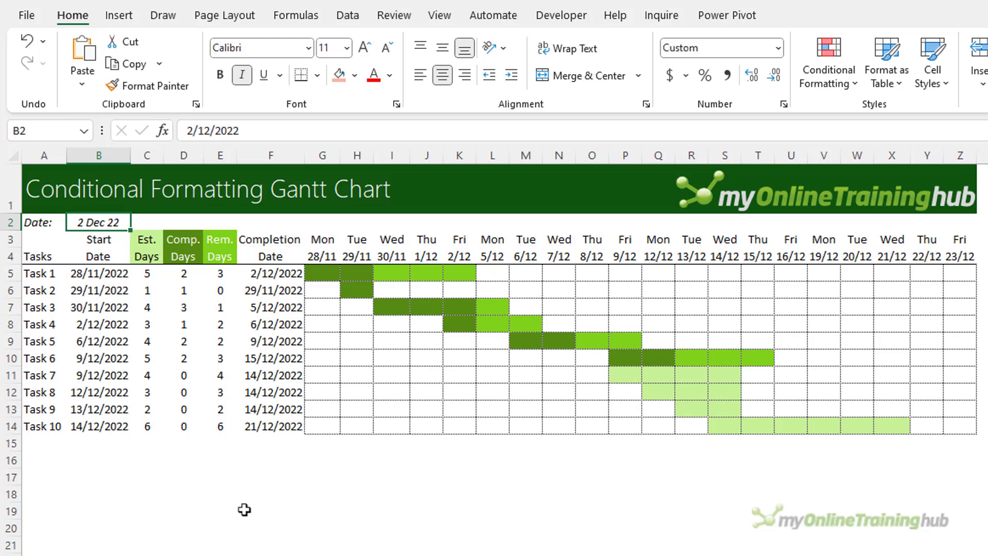
click(391, 273)
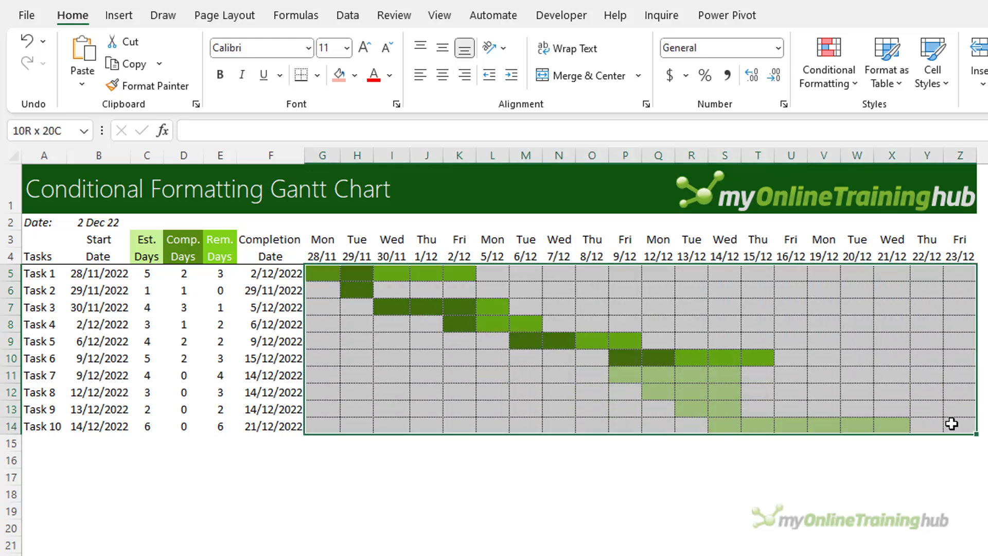
Step: Start a fourth formula rule beginning =AND($B5<=G$4, WORKDAY.INTL($B5-1,$C5,1)>=G$4,
click(828, 62)
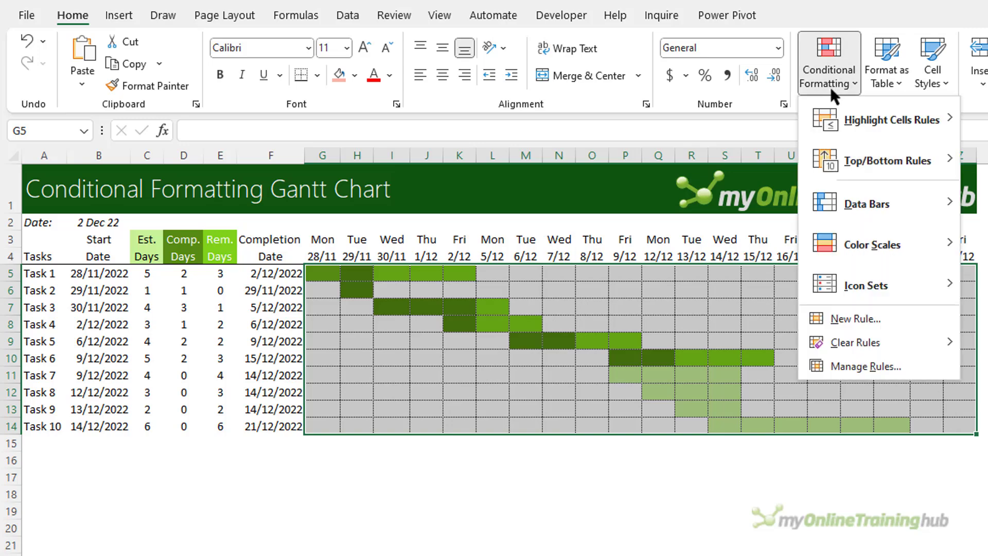
click(852, 318)
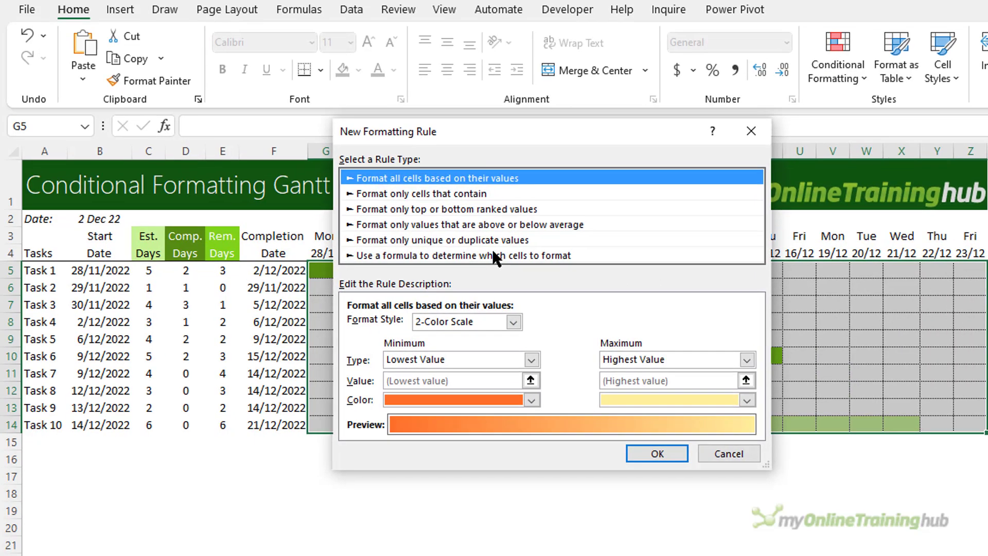
click(464, 255)
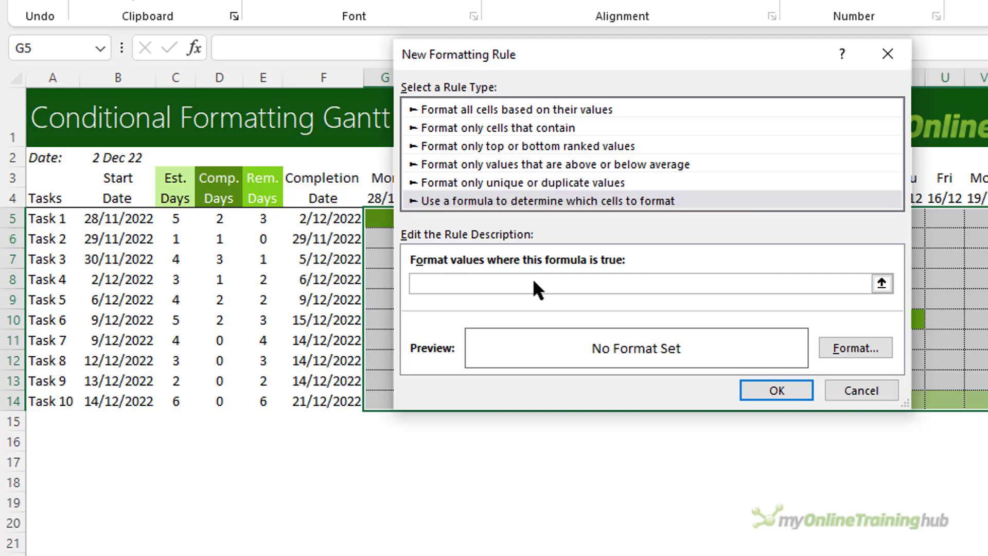
text(=AND($B5<=G$4,  WORKDAY.INTL($B5-1,$C5,1)>=G$4,)
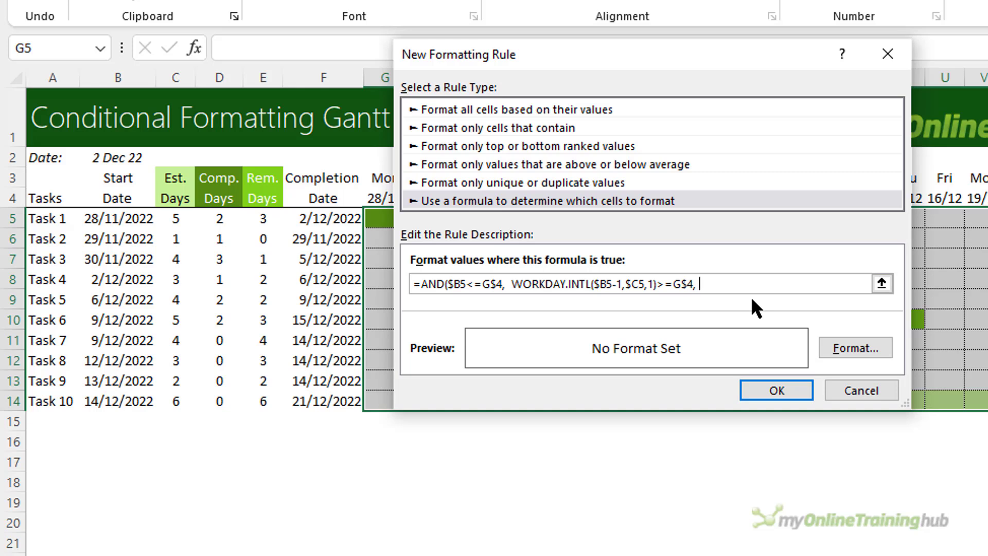
Step: Add WORKDAY.INTL($B5-1,$D5,1)<G$4 and G$4<$B$2 to flag days past completion before the report date
text(WORKDAY.INTL()
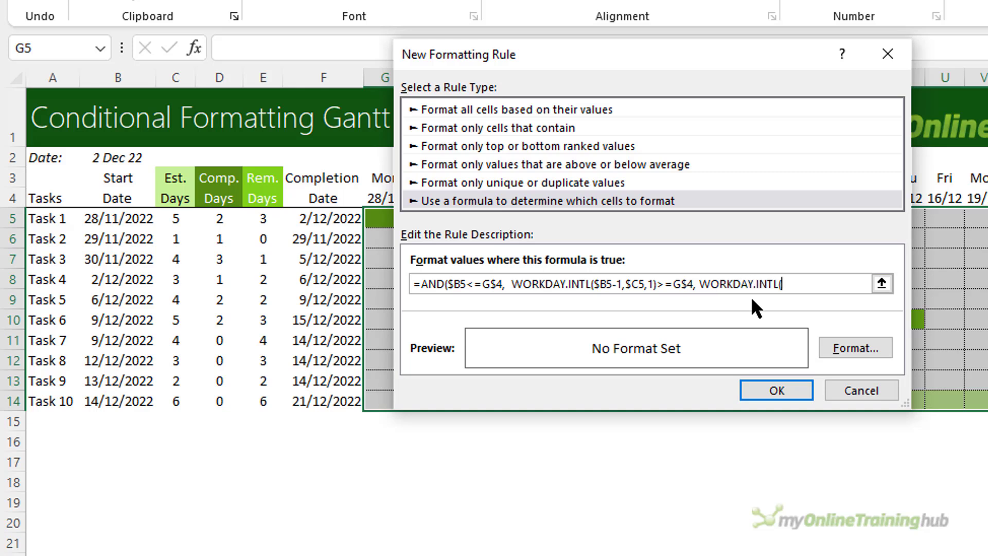
click(117, 218)
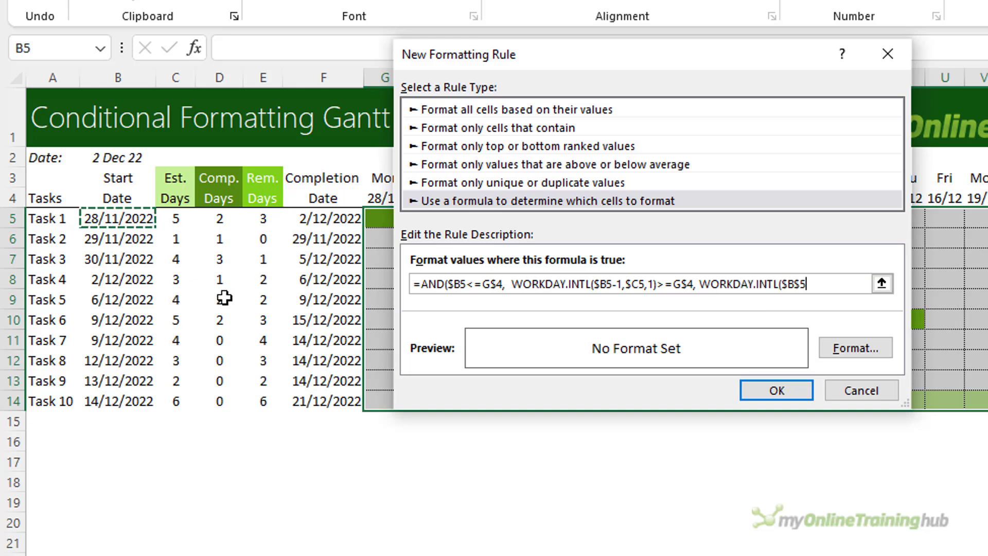
key(f4)
text(-1)
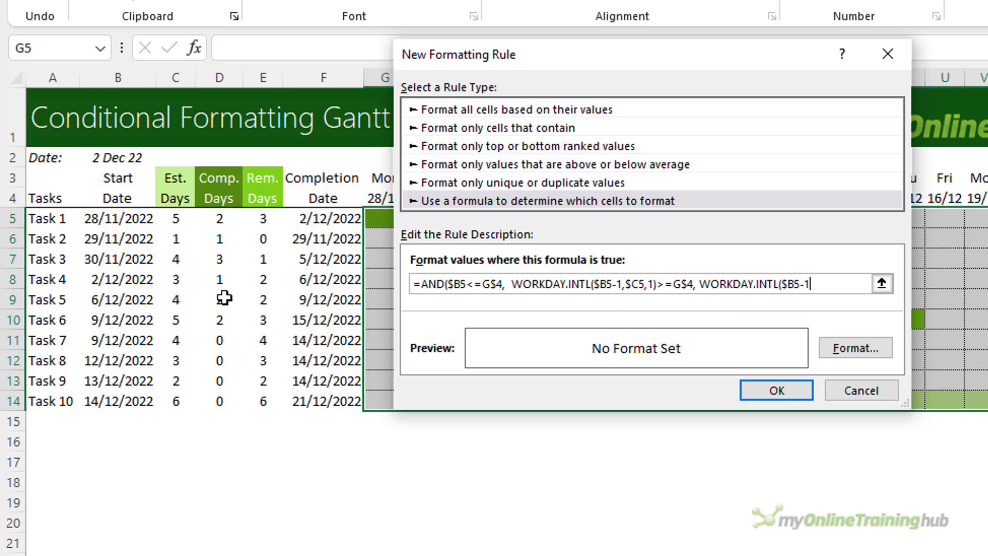
click(218, 218)
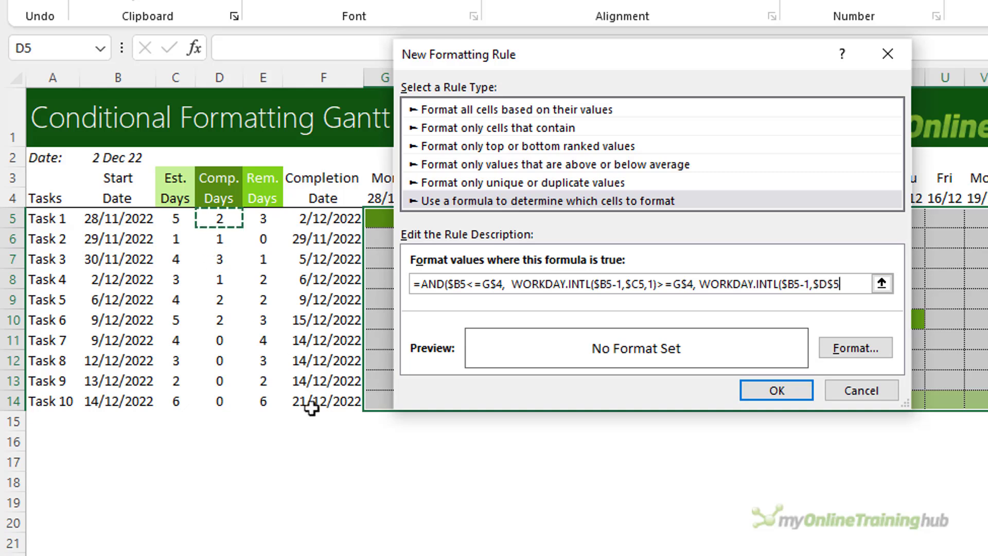
key(f4)
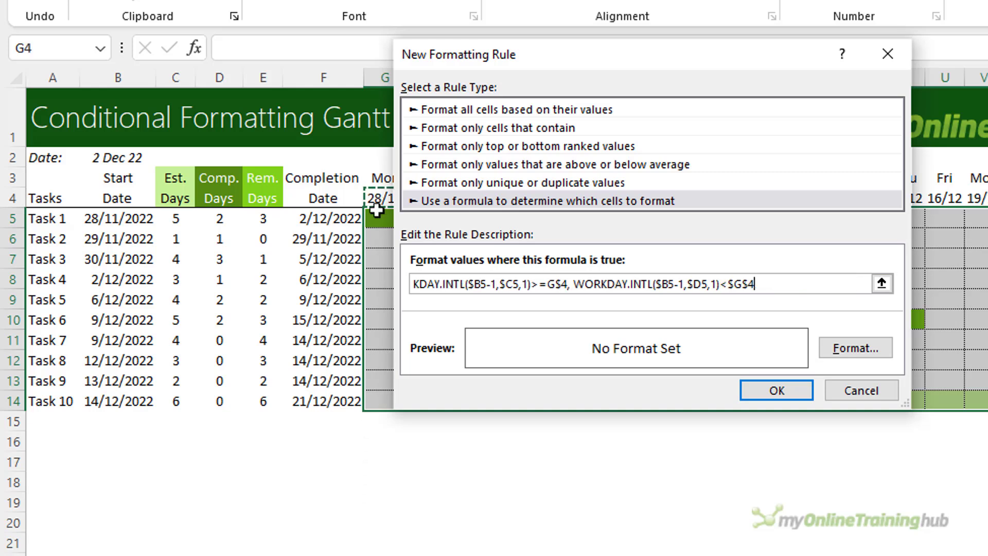
key(f4)
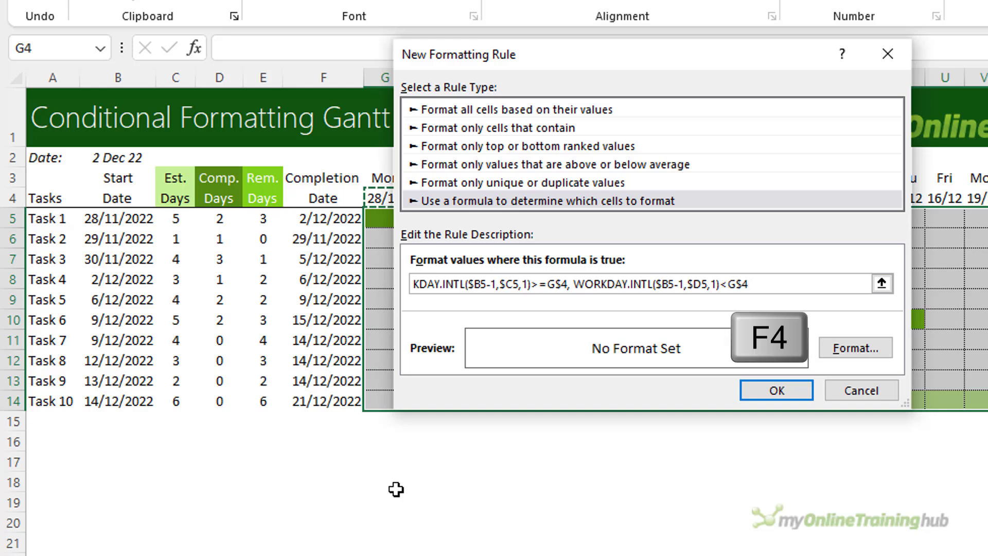
key(f4)
text(,)
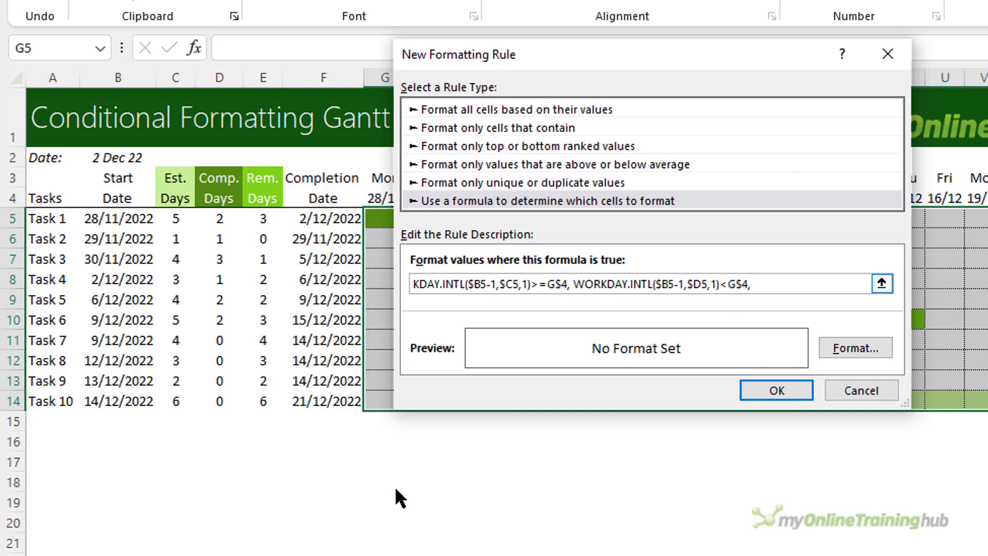
key(f4)
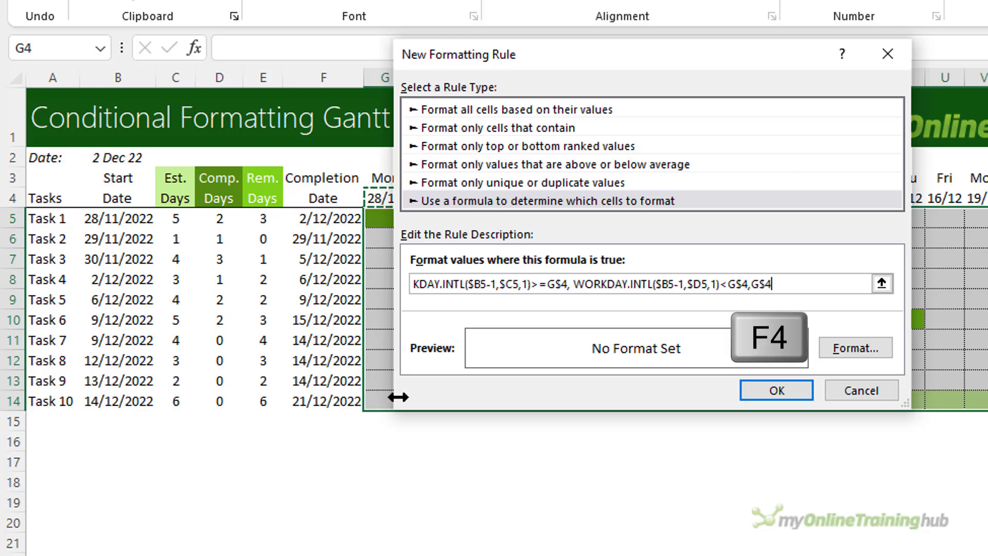
click(117, 158)
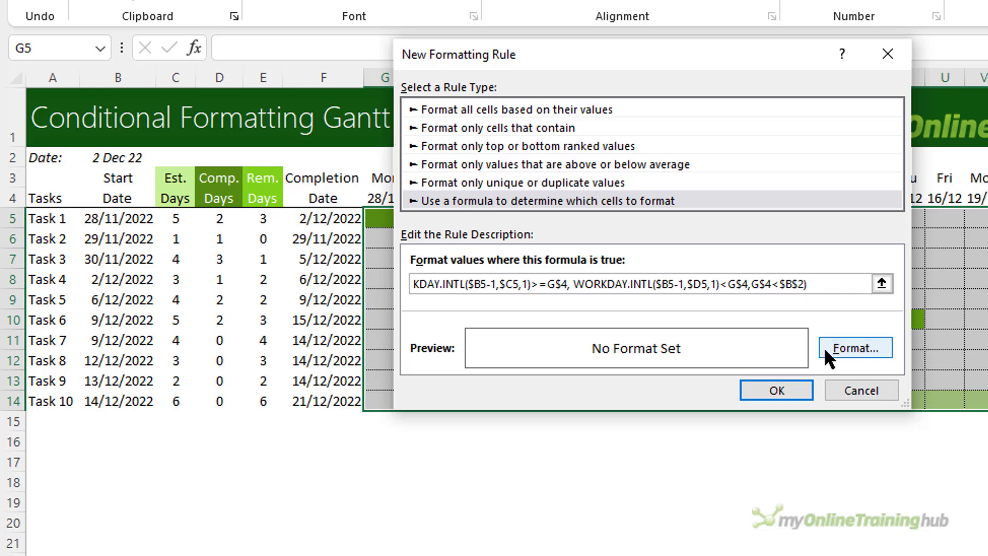
Step: Give the overdue-days rule a light pink fill and confirm it
click(854, 346)
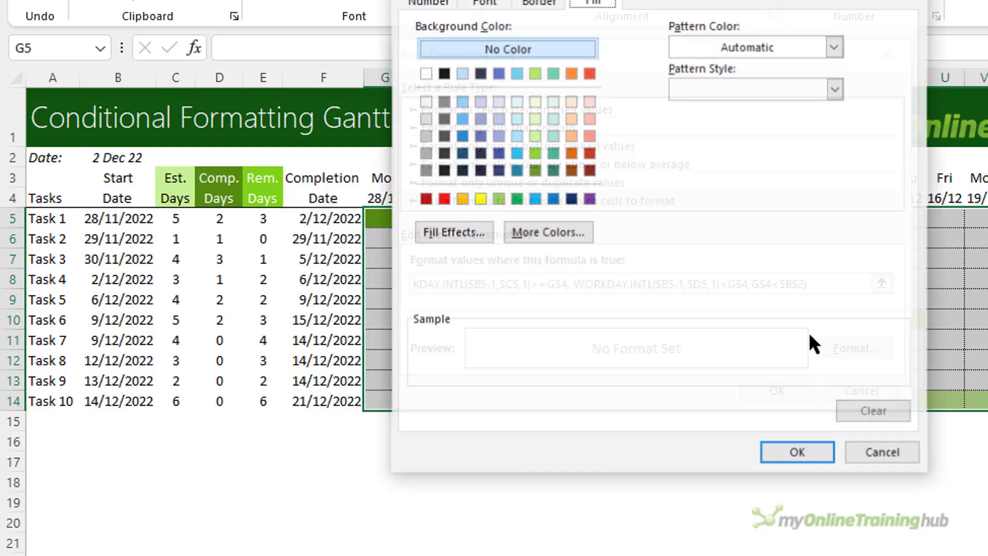
click(588, 118)
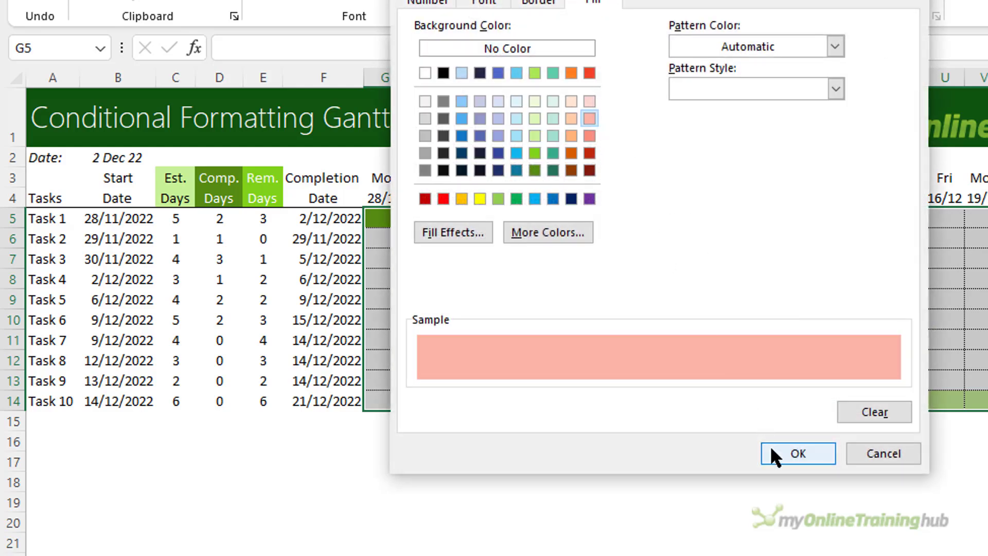
click(796, 453)
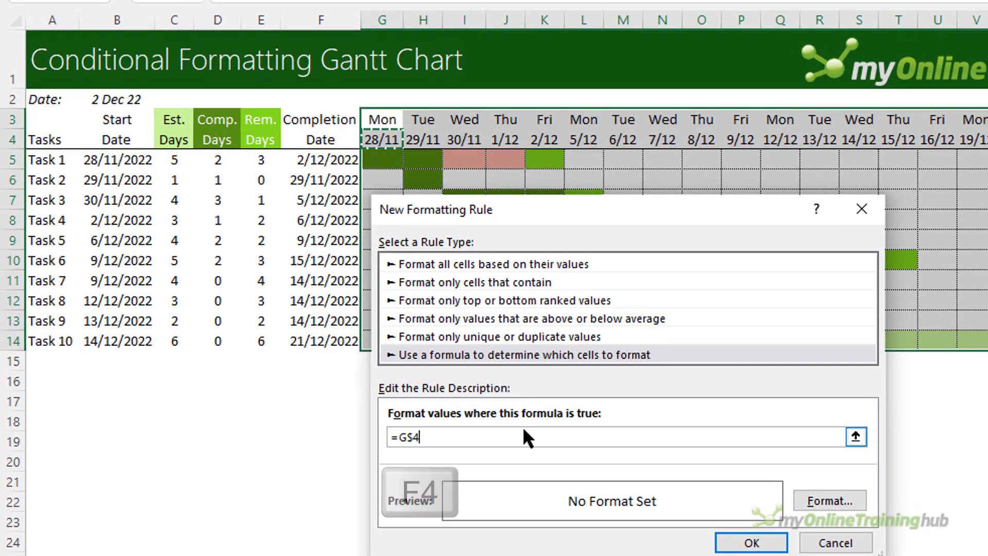
Step: Set the today rule formula =G$4=$B$2 and choose a dotted fill pattern for it
key(f4)
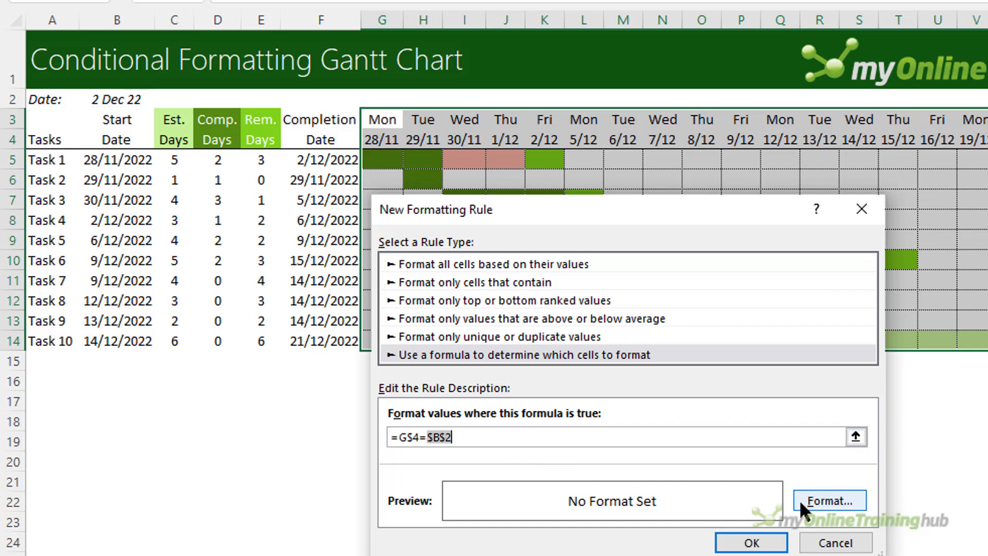
click(827, 500)
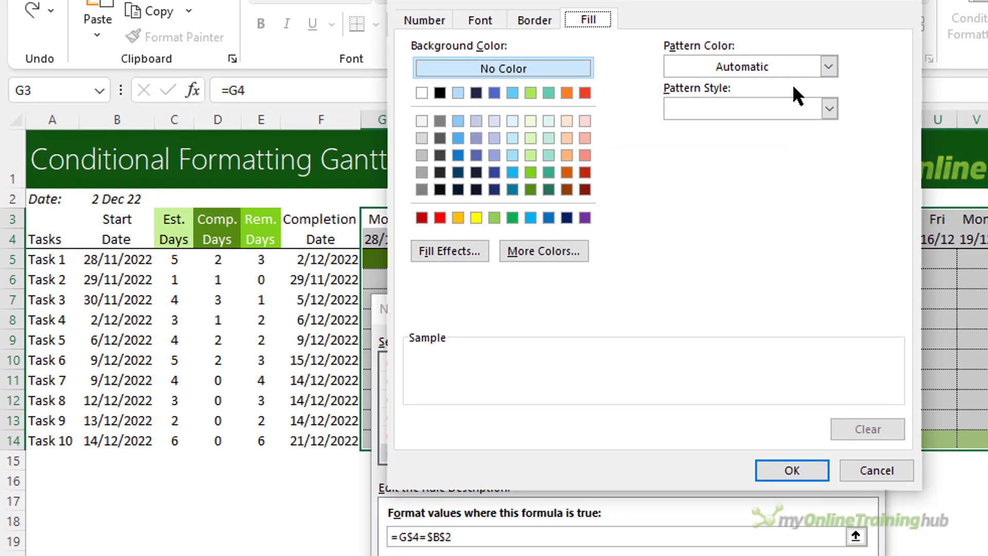
click(827, 108)
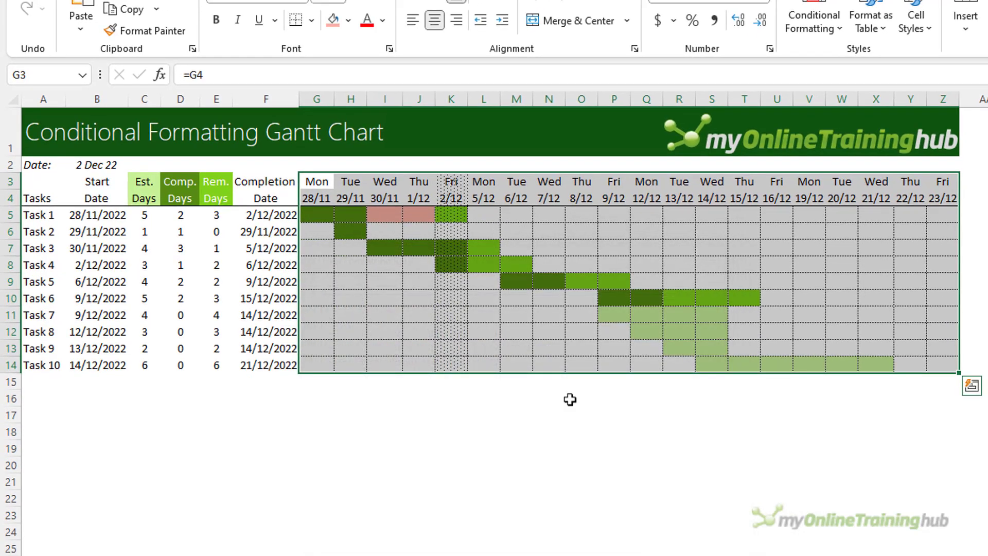
Step: Set the report date in B2 to 12/12/2022 so the overdue days and today column move
click(483, 414)
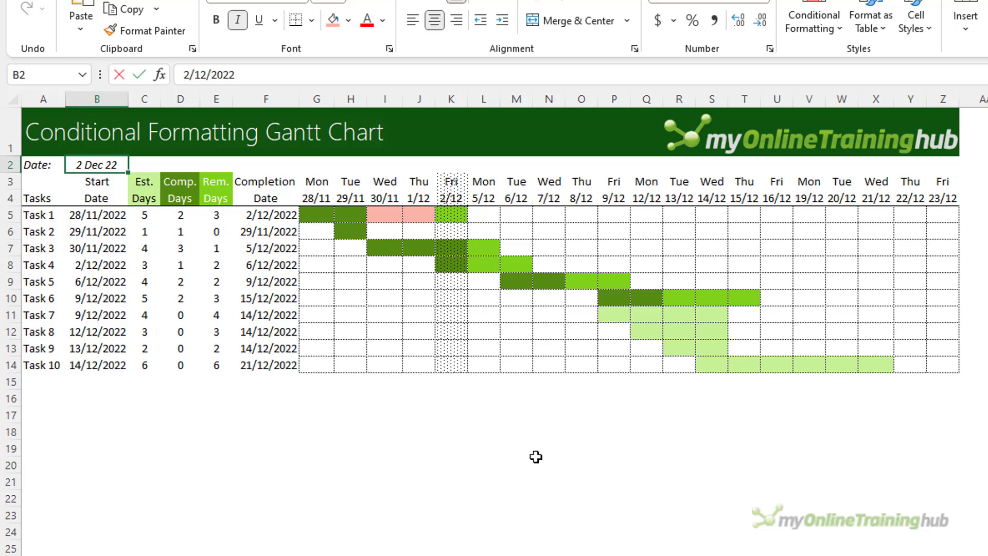
text(12/12/)
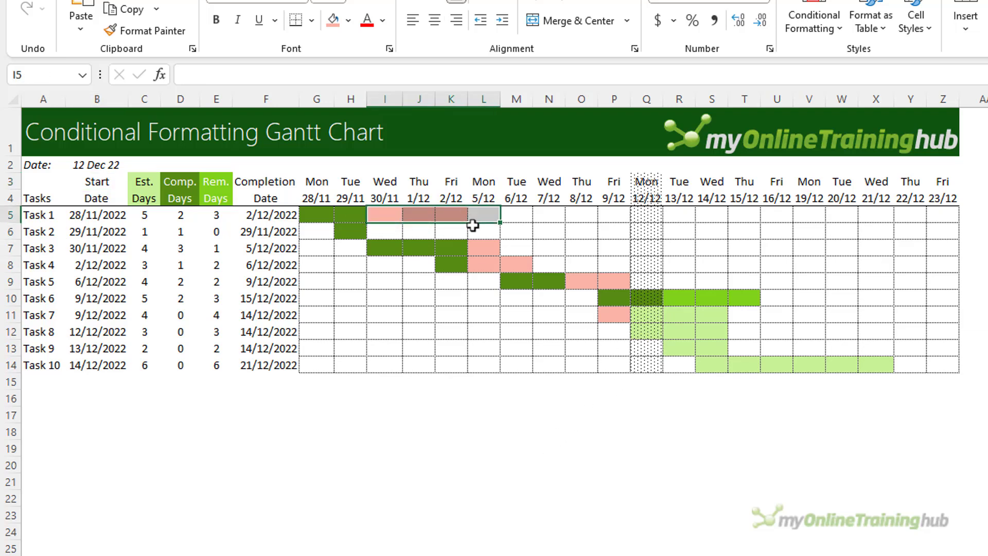
click(484, 264)
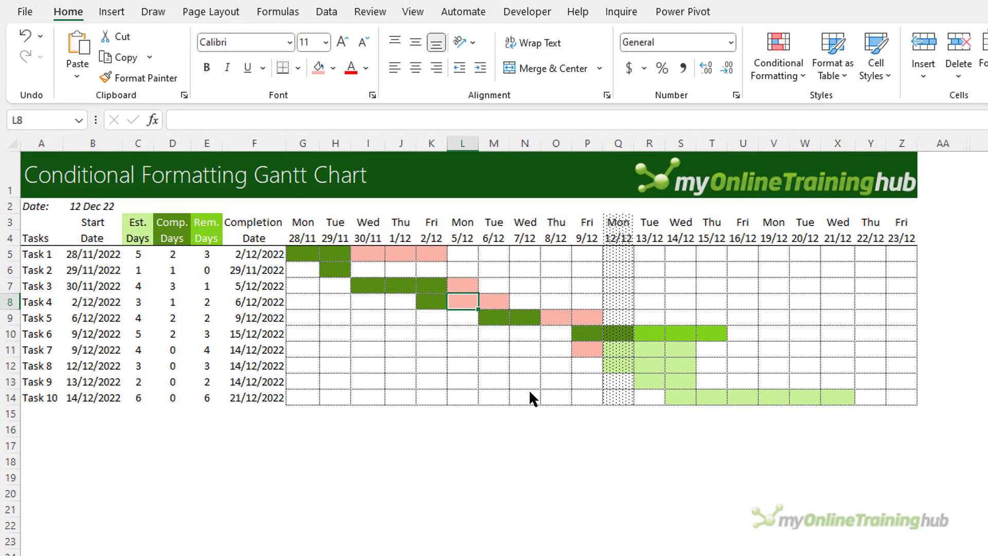
mouse_move(535, 384)
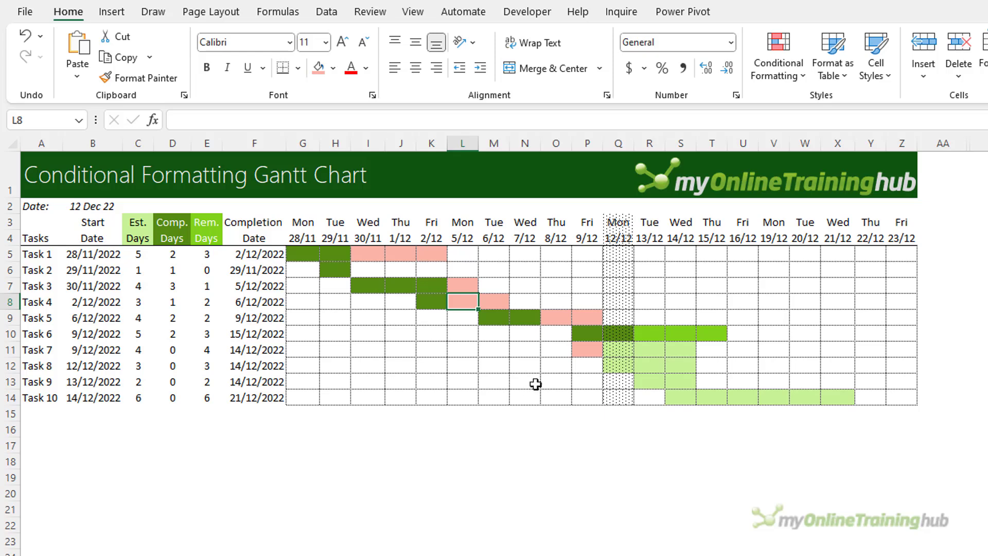
Step: List the grid's conditional formatting rules and select the pink overdue rule
click(778, 56)
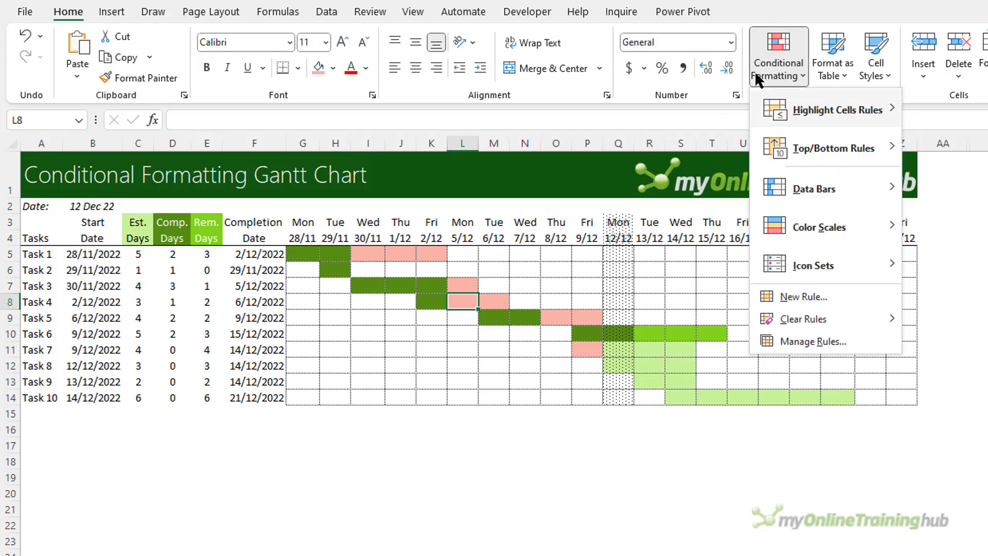
mouse_move(812, 341)
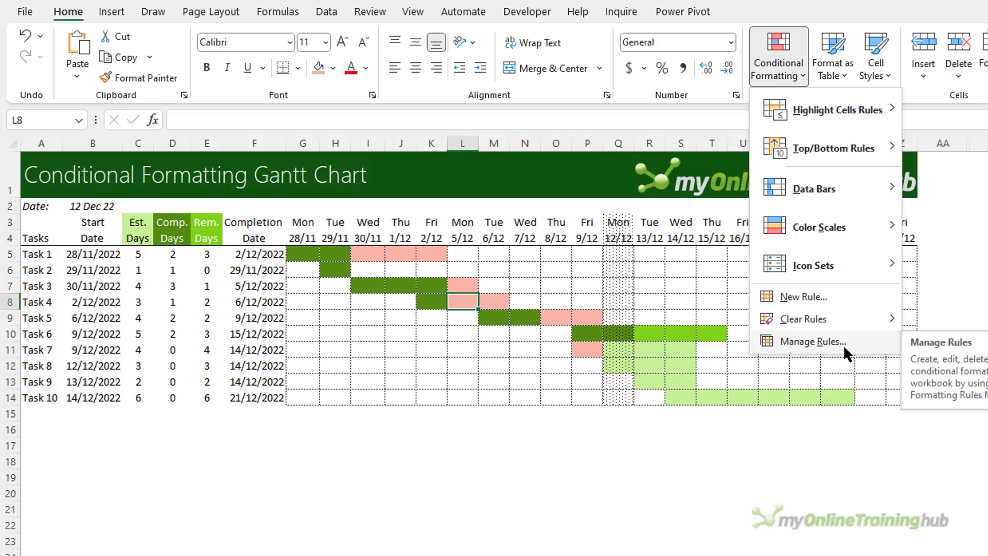
click(808, 341)
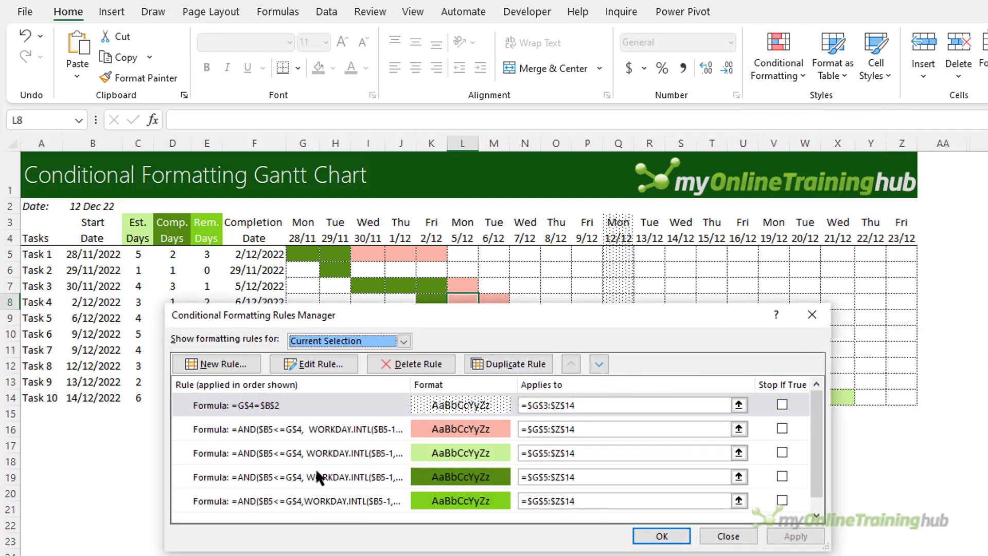
click(290, 500)
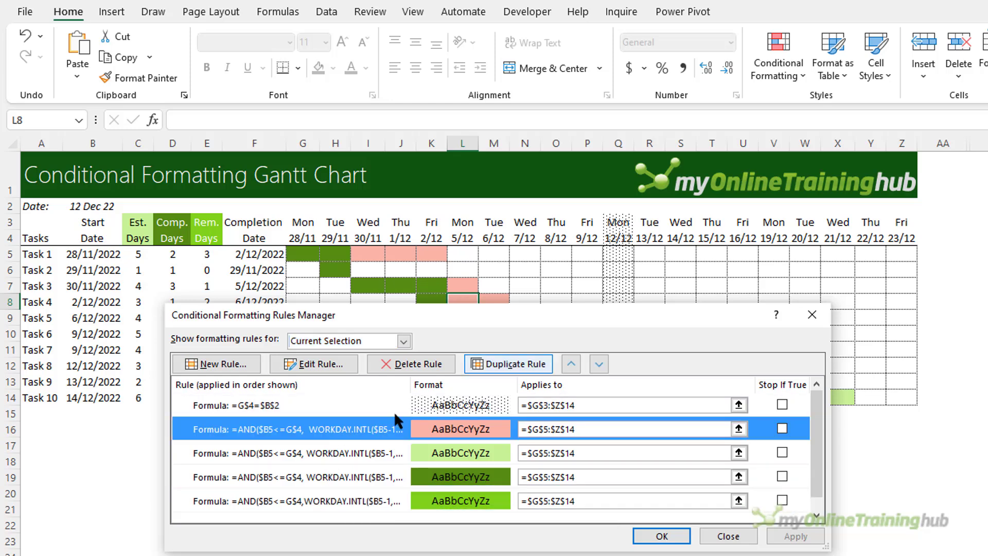
Step: Move the pink rule down, apply, then restore it to second place below the dotted date rule
click(596, 364)
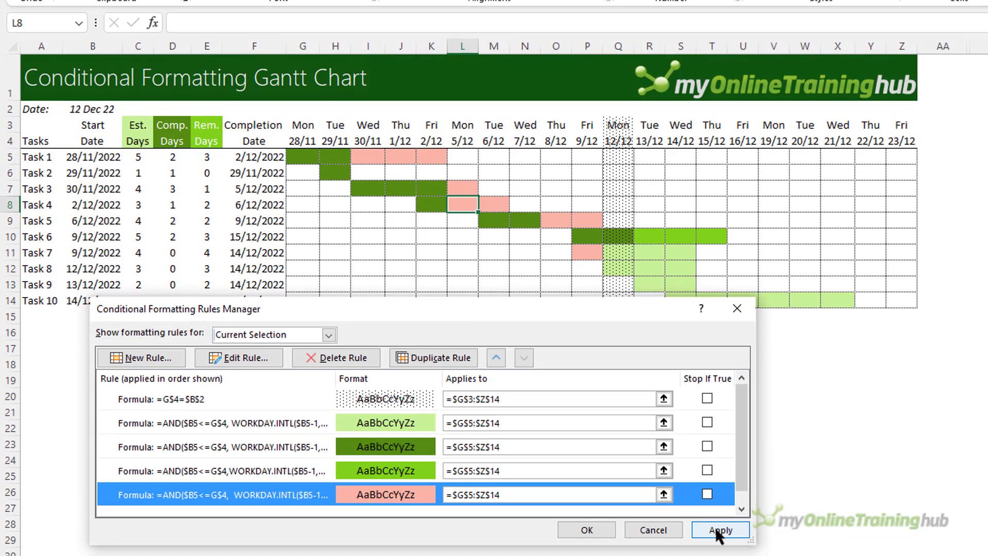
click(721, 529)
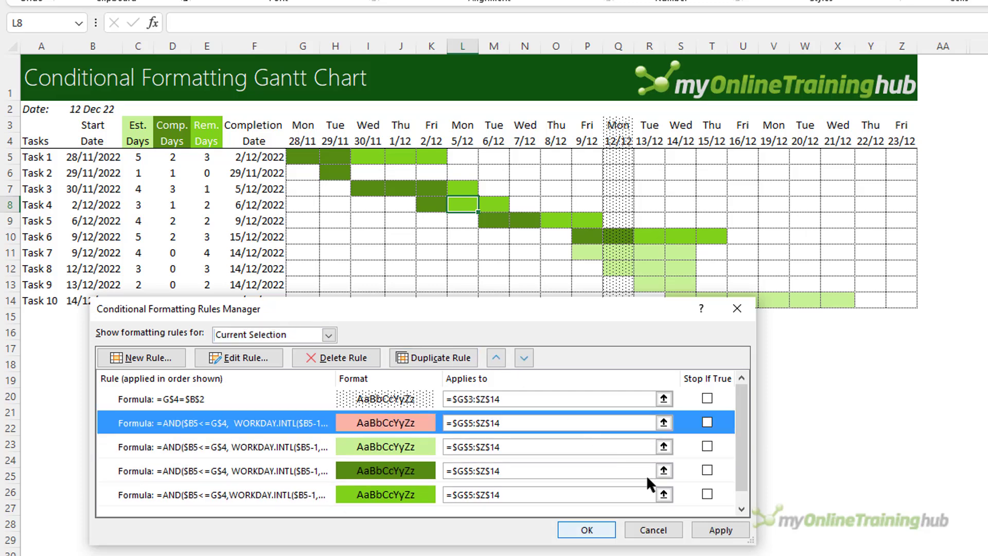
click(720, 529)
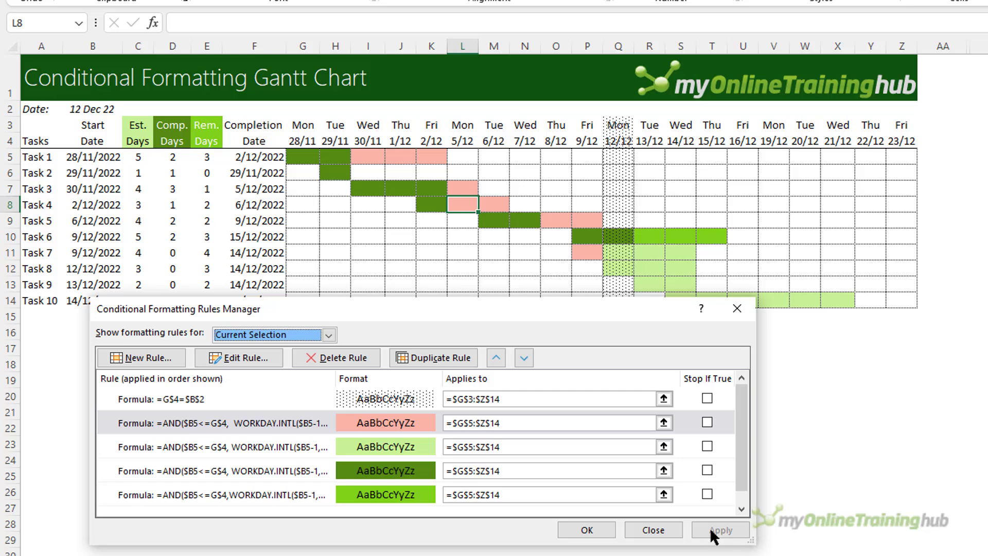